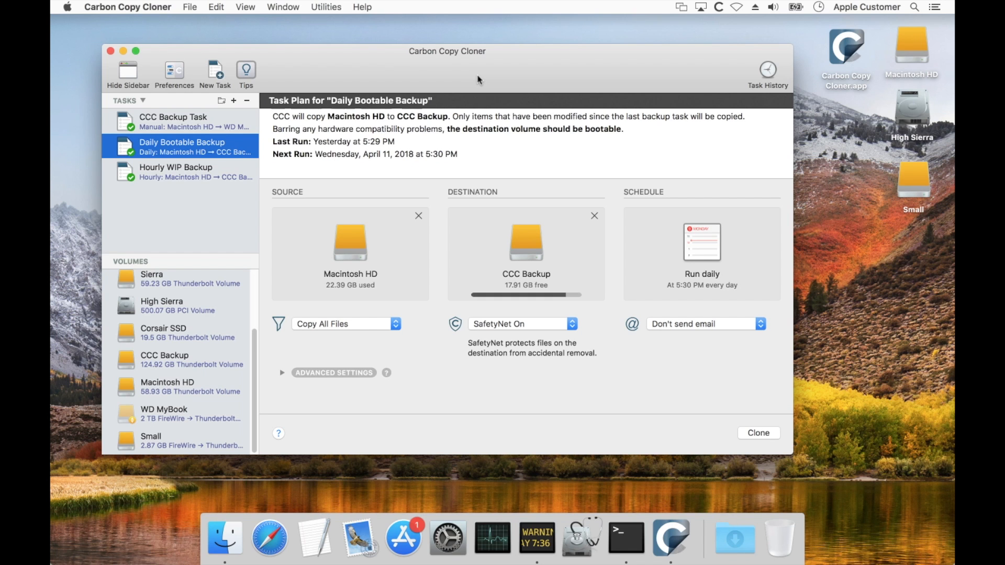
{"action": "mouse_move", "coordinate": [205, 358]}
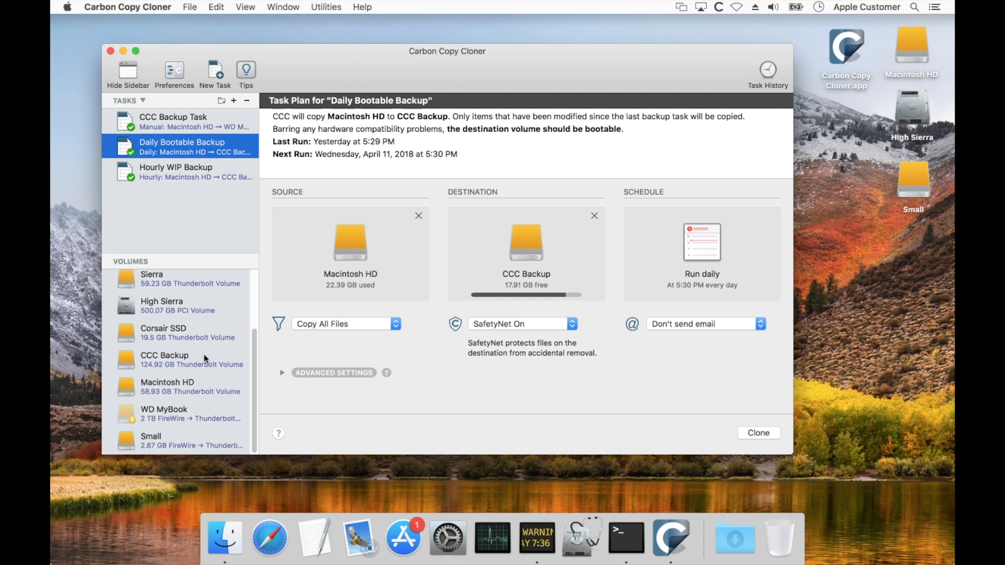
Show the CCC Backup volume and scroll its snapshot list back to the April 5 entries.
{"action": "left_click", "coordinate": [173, 359]}
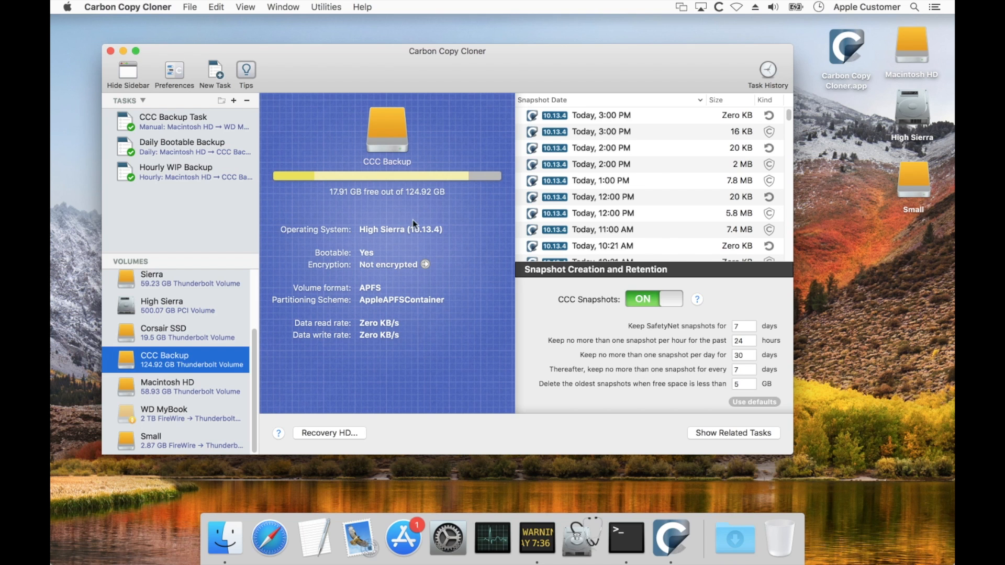
{"action": "mouse_move", "coordinate": [331, 214]}
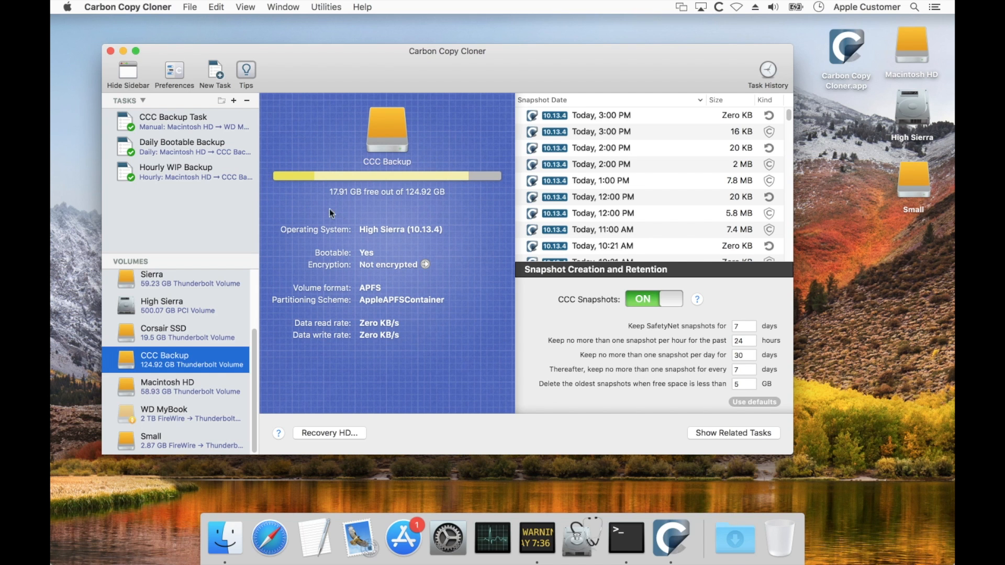
{"action": "mouse_move", "coordinate": [377, 176]}
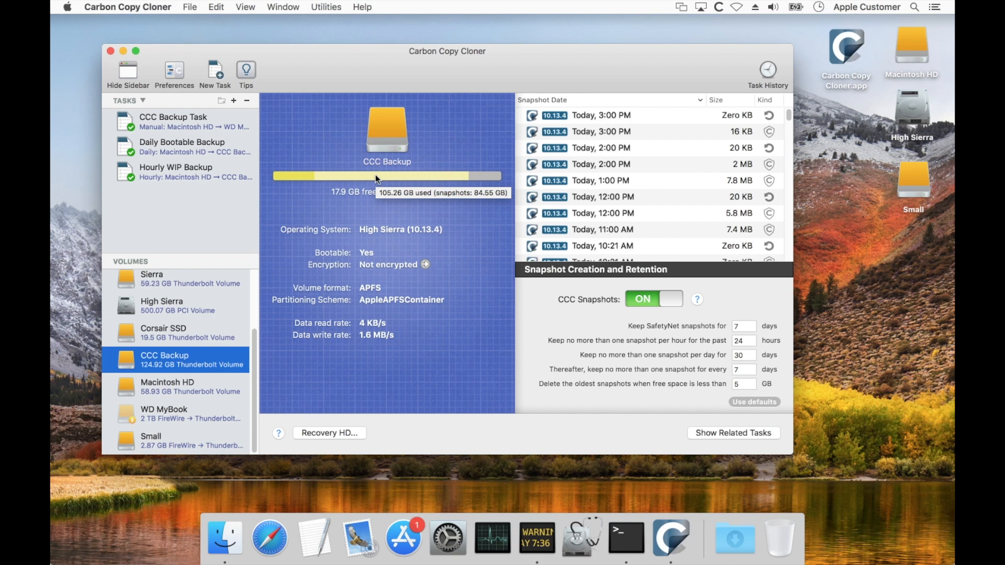
{"action": "mouse_move", "coordinate": [503, 238]}
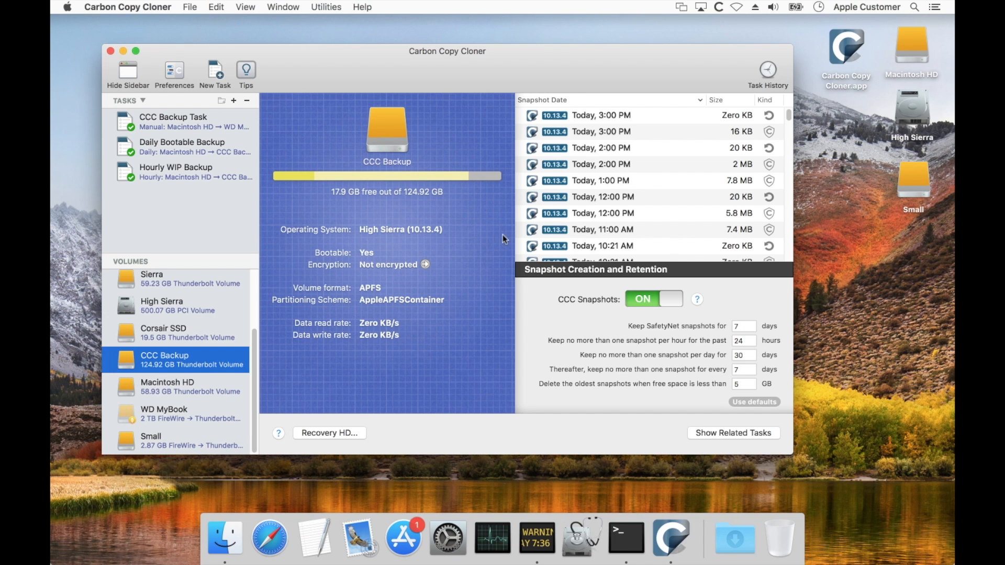
{"action": "mouse_move", "coordinate": [651, 149]}
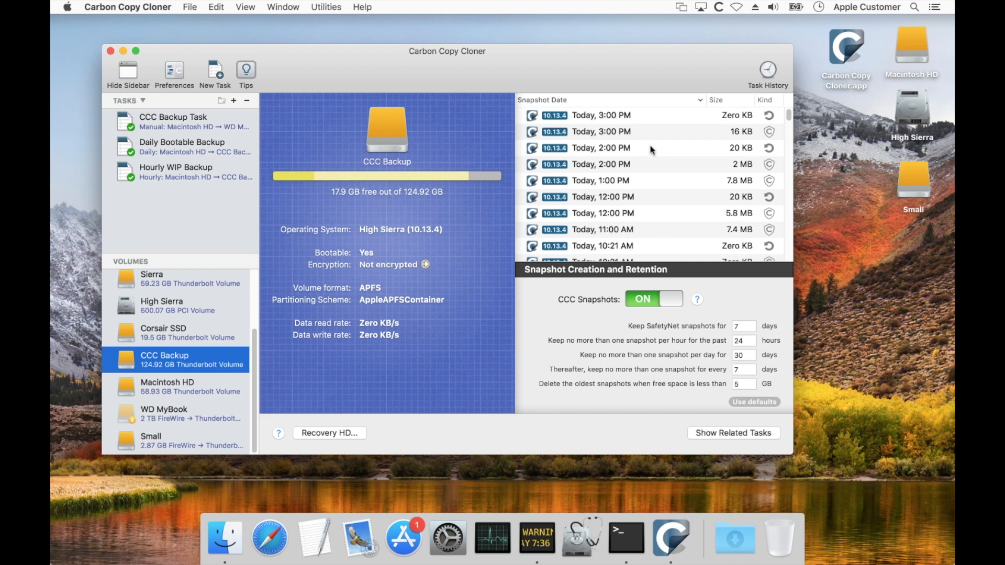
{"action": "mouse_move", "coordinate": [637, 148]}
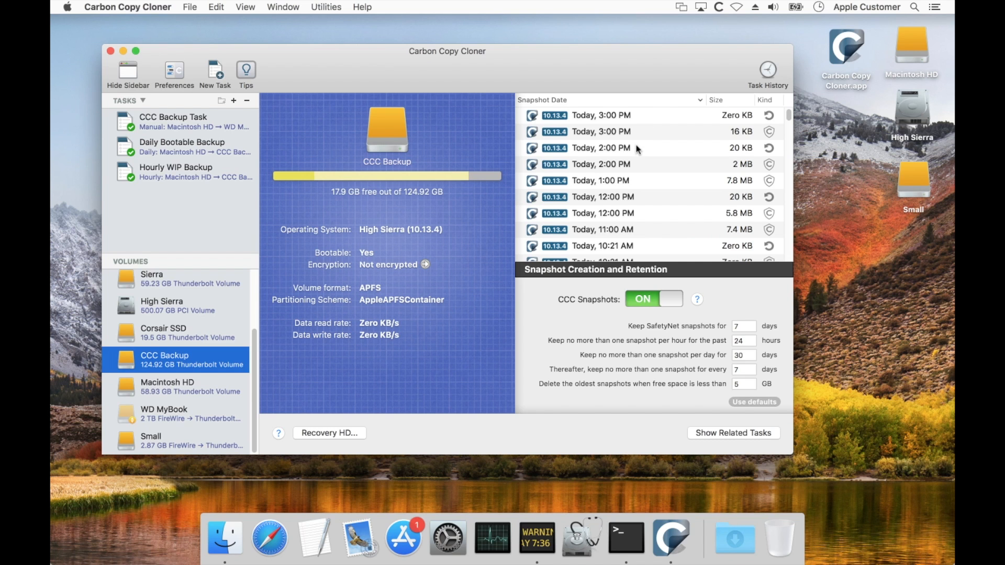
{"action": "mouse_move", "coordinate": [700, 163]}
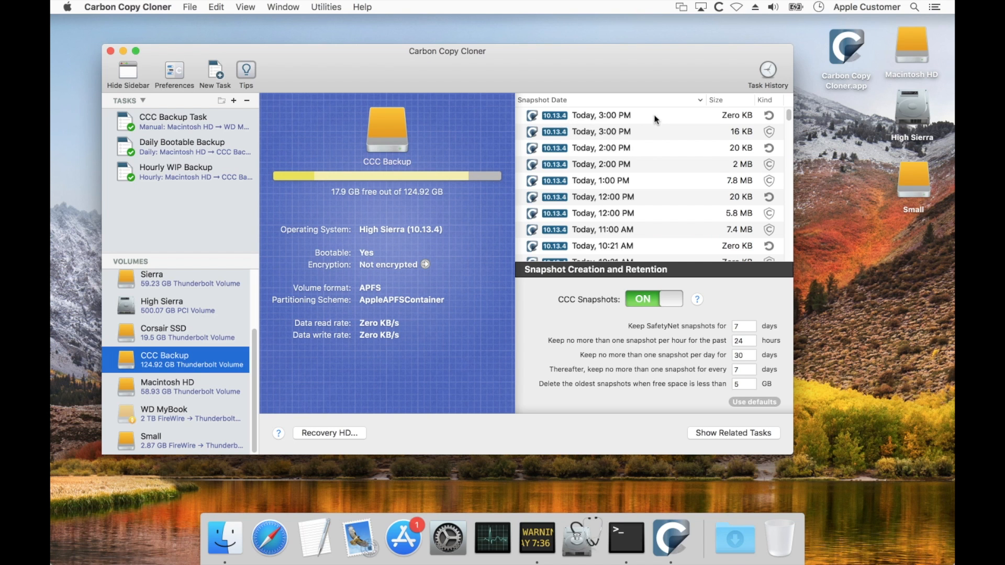
{"action": "mouse_move", "coordinate": [703, 121]}
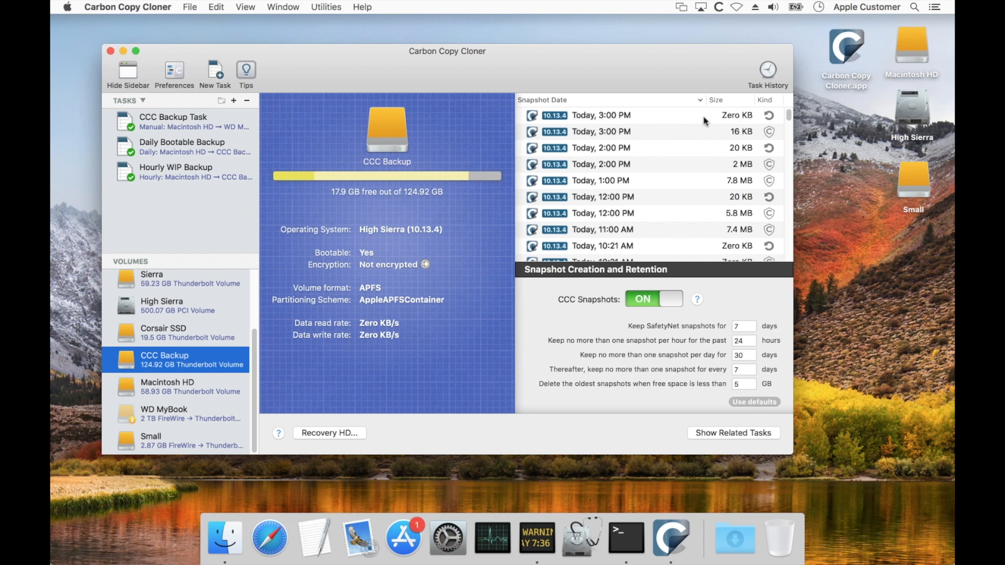
{"action": "scroll", "scroll_direction": "down", "scroll_amount": 3}
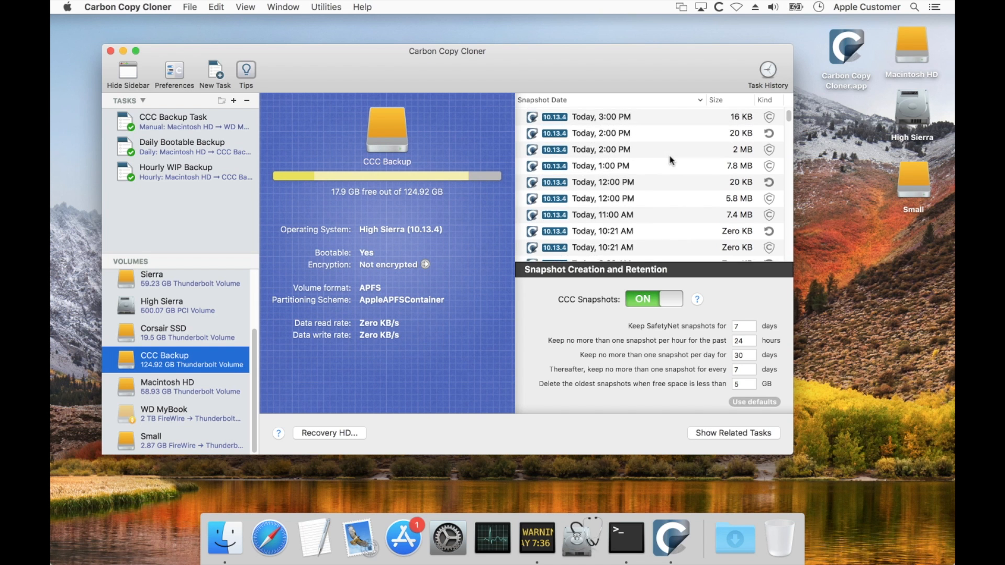
{"action": "scroll", "scroll_direction": "down", "scroll_amount": 3}
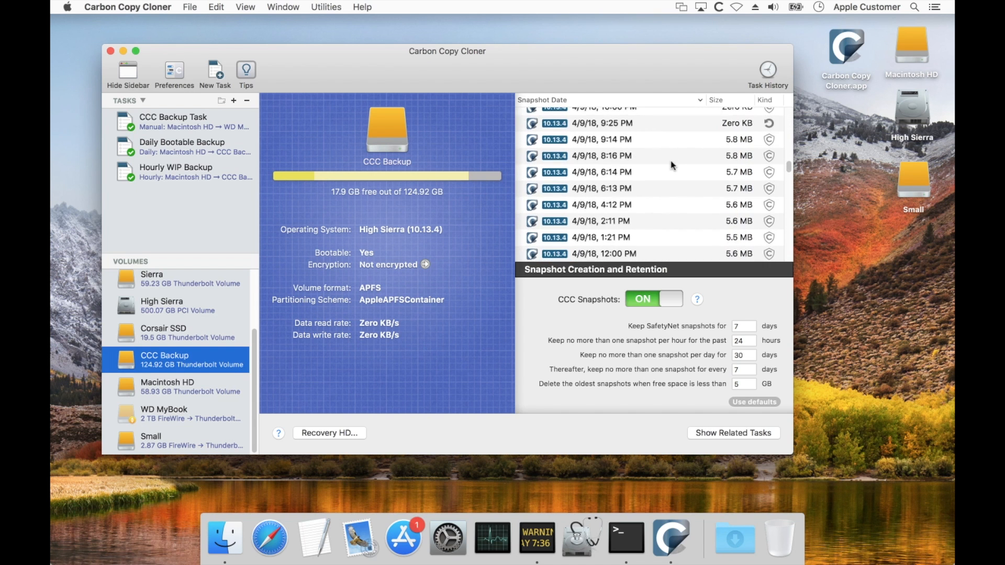
{"action": "scroll", "scroll_direction": "down", "scroll_amount": 3}
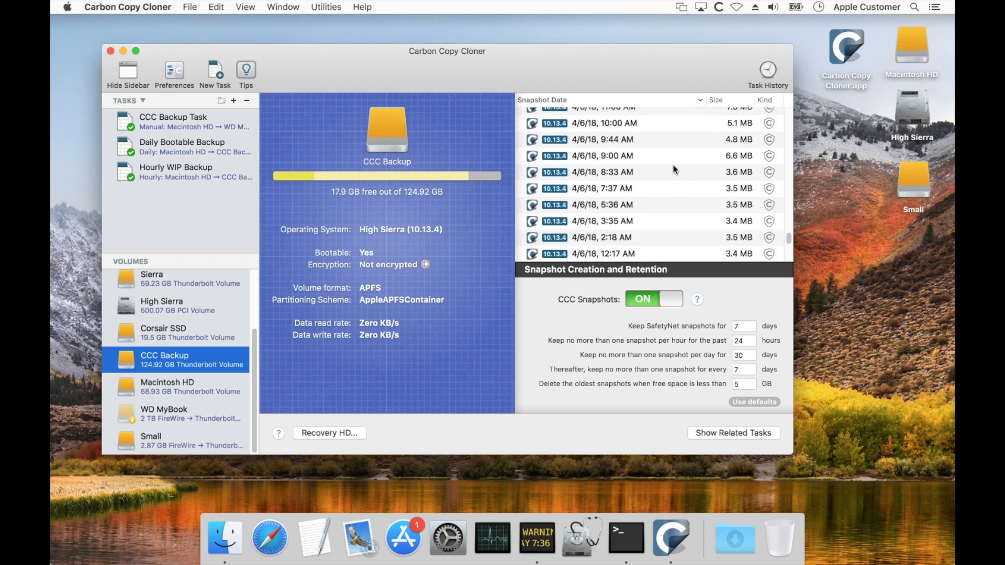
{"action": "scroll", "scroll_direction": "down", "scroll_amount": 3}
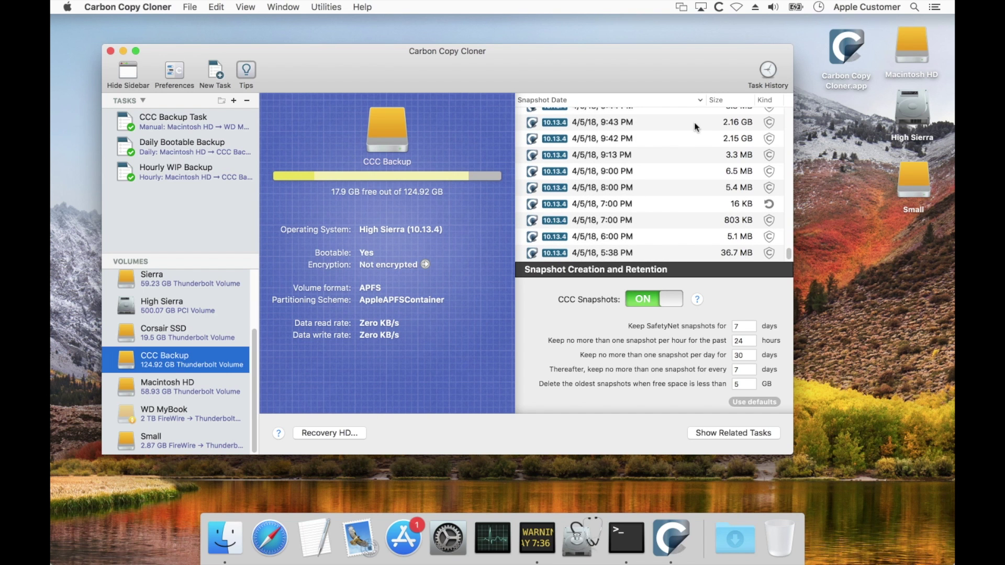
{"action": "left_click", "coordinate": [623, 122]}
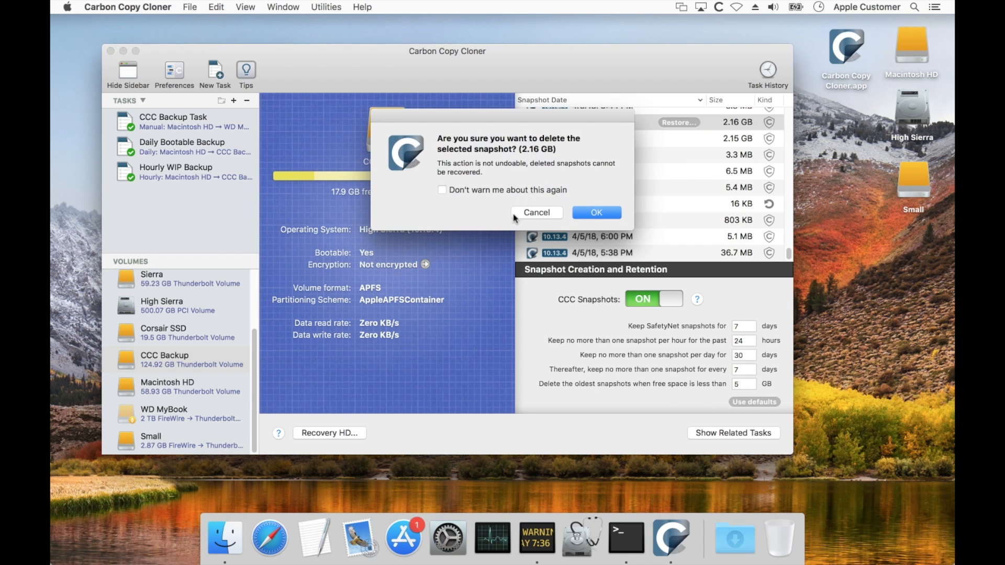
{"action": "left_click", "coordinate": [537, 213]}
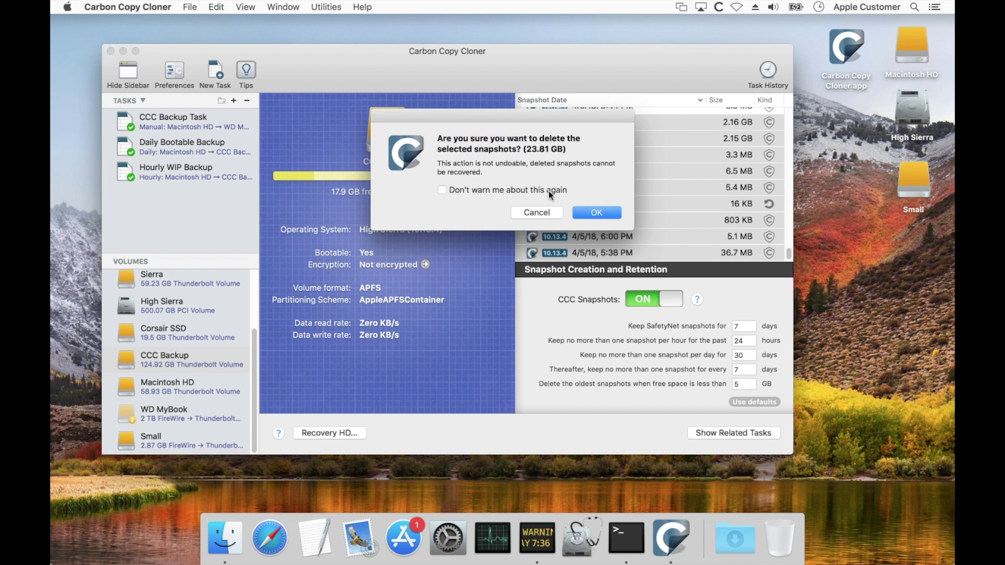
{"action": "left_click", "coordinate": [595, 213]}
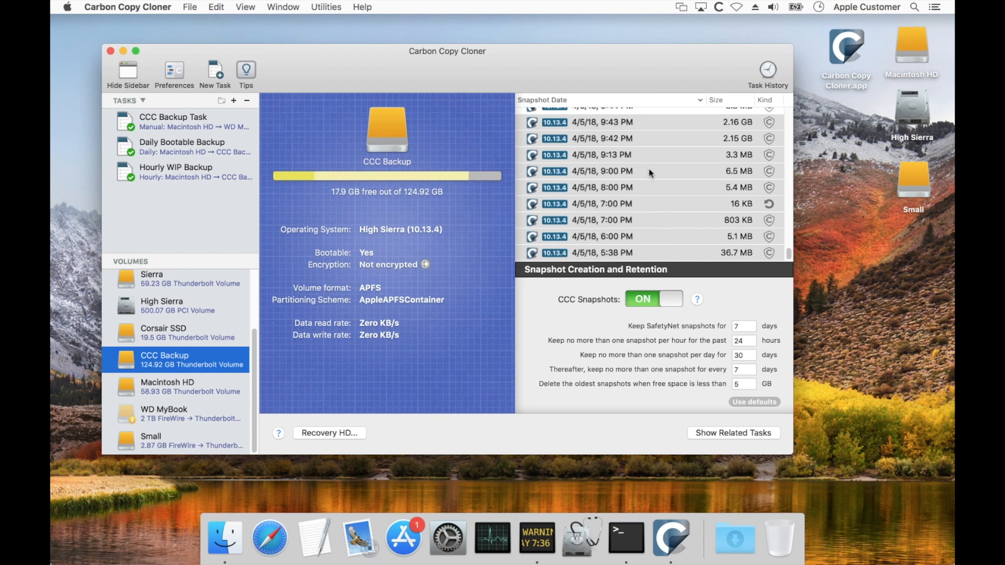
{"action": "left_click", "coordinate": [623, 252]}
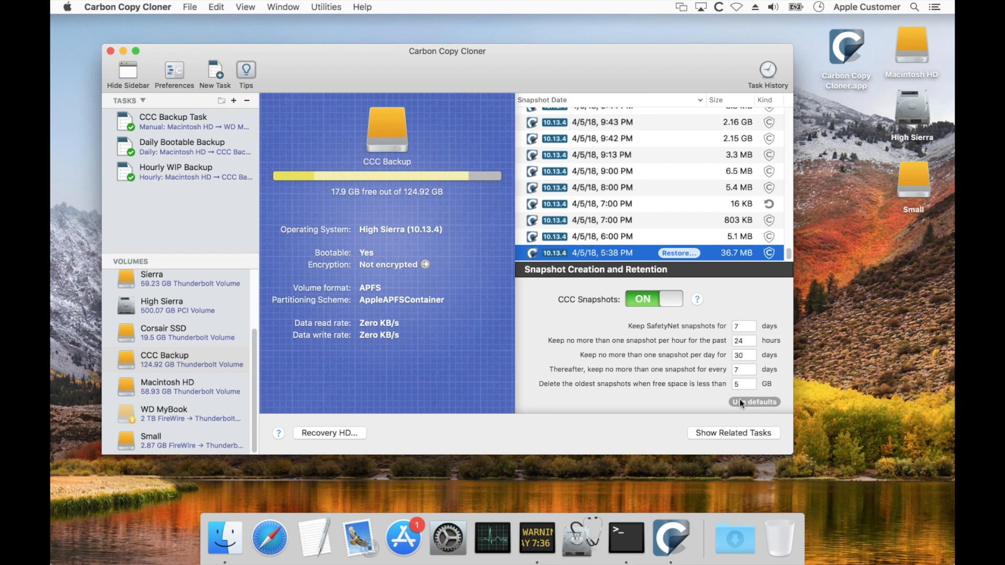
{"action": "mouse_move", "coordinate": [756, 388]}
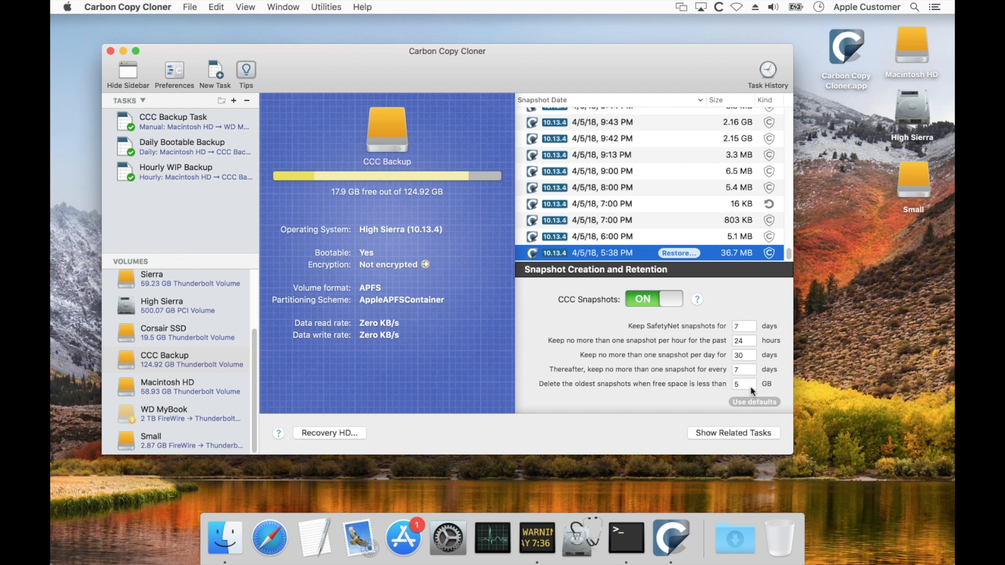
{"action": "mouse_move", "coordinate": [734, 389]}
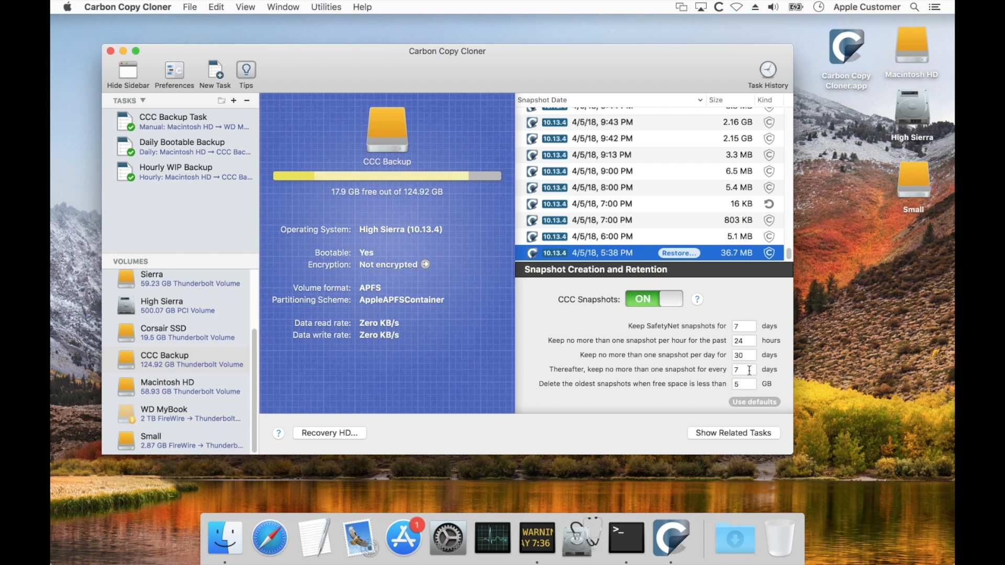
{"action": "mouse_move", "coordinate": [723, 356]}
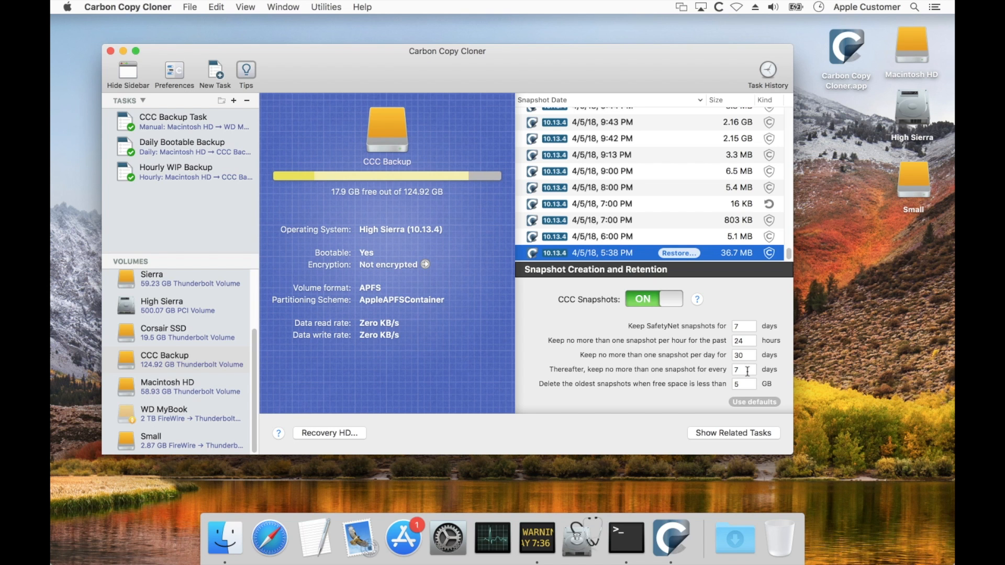
{"action": "left_click", "coordinate": [743, 369]}
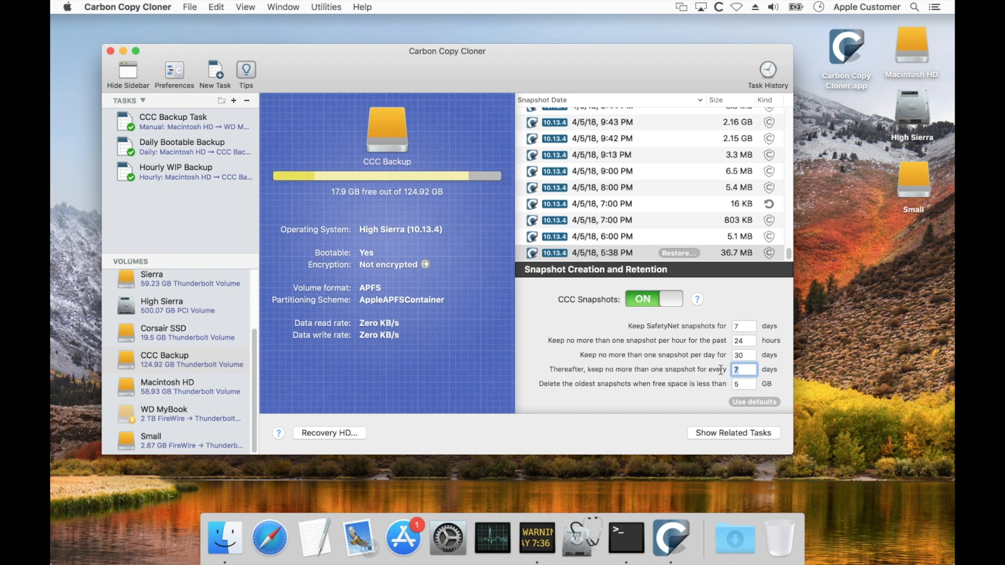
{"action": "type", "text": "0"}
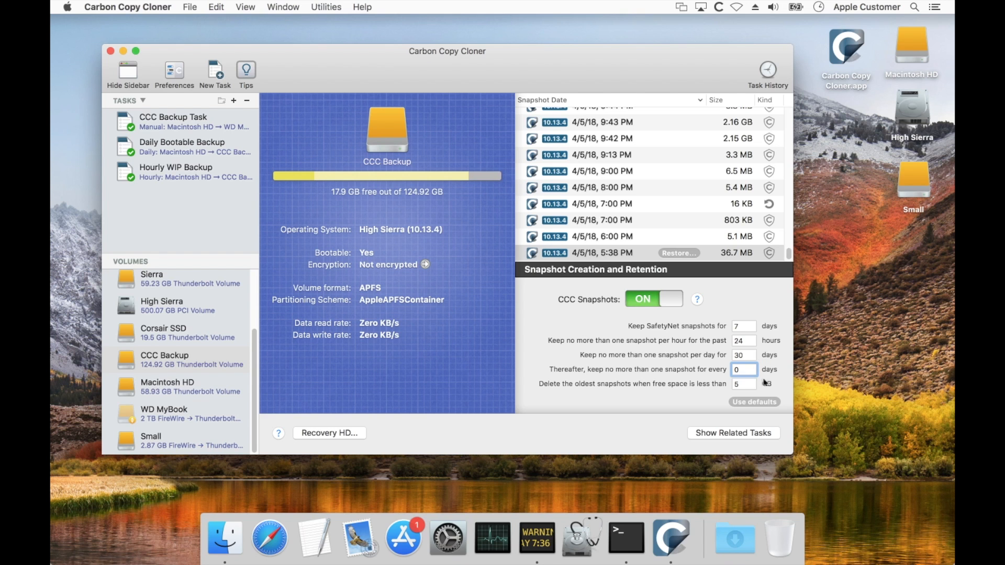
{"action": "type", "text": "7"}
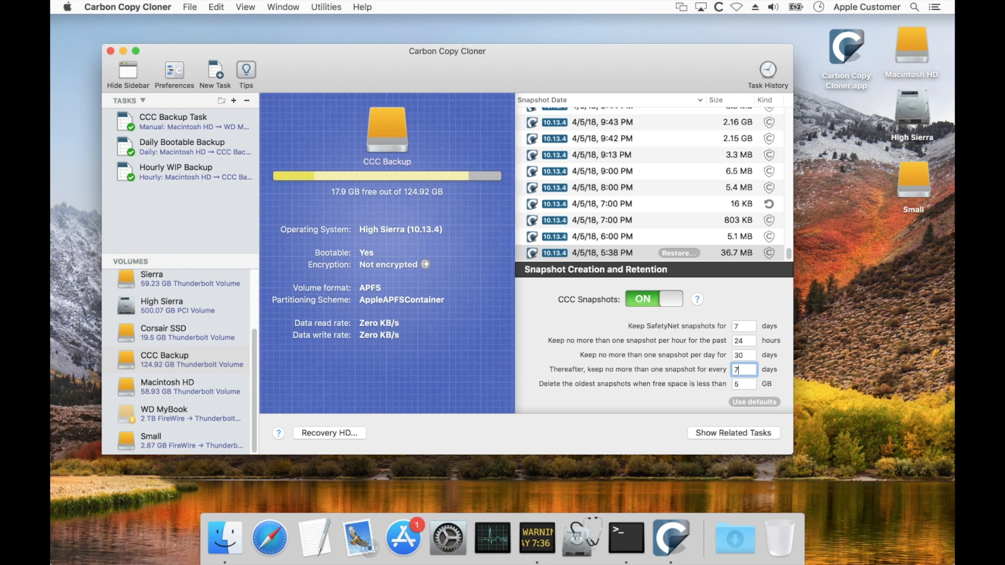
{"action": "left_click", "coordinate": [745, 385]}
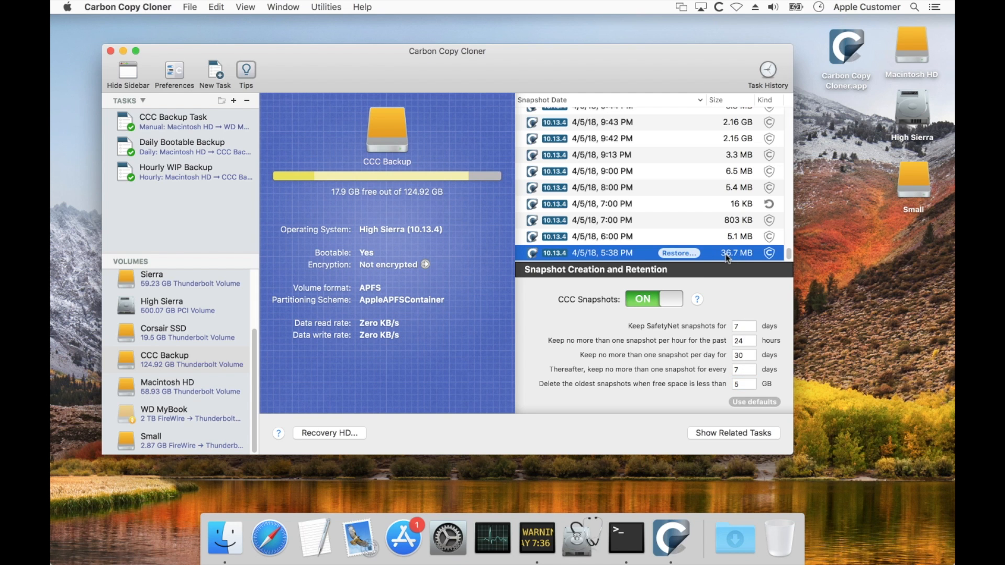
{"action": "mouse_move", "coordinate": [716, 257]}
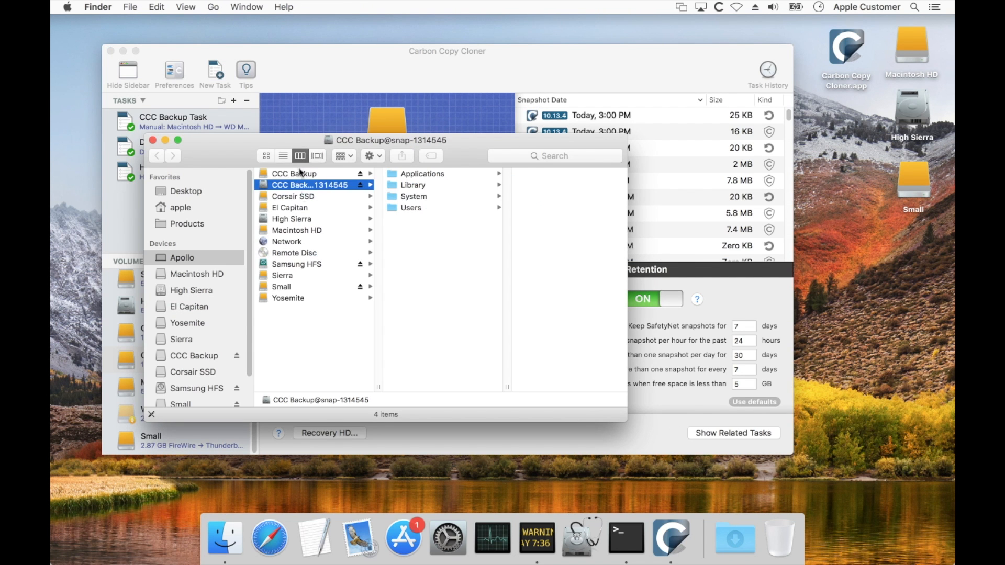
Browse to the apple home folder in the snapshot, then close the Finder window.
{"action": "left_click", "coordinate": [411, 207]}
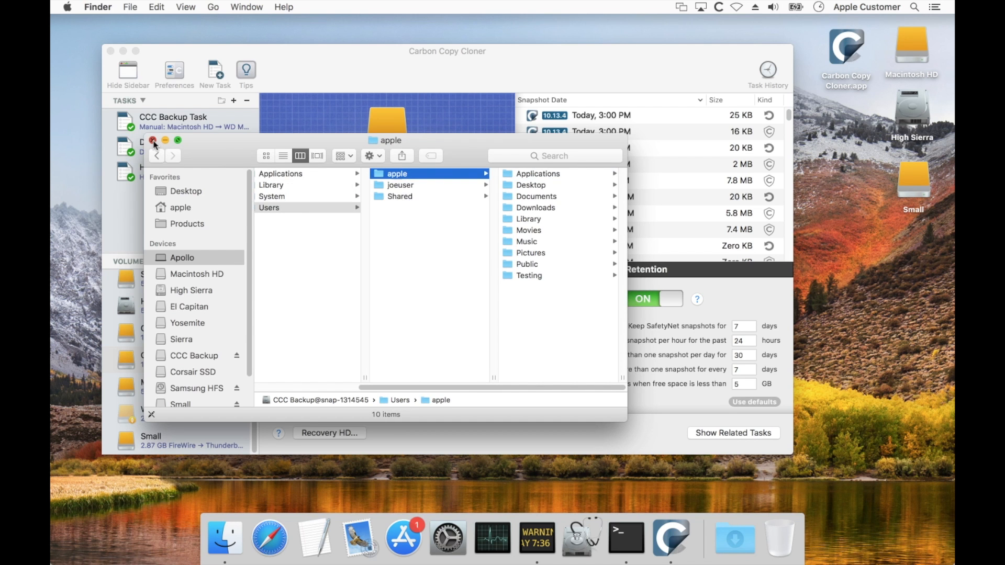
{"action": "left_click", "coordinate": [153, 141]}
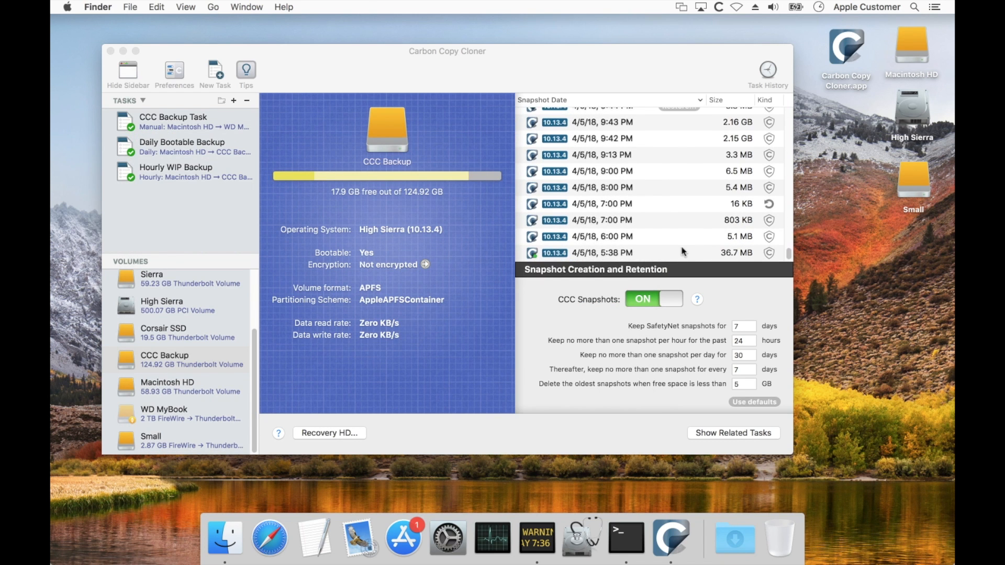
{"action": "left_click", "coordinate": [623, 252]}
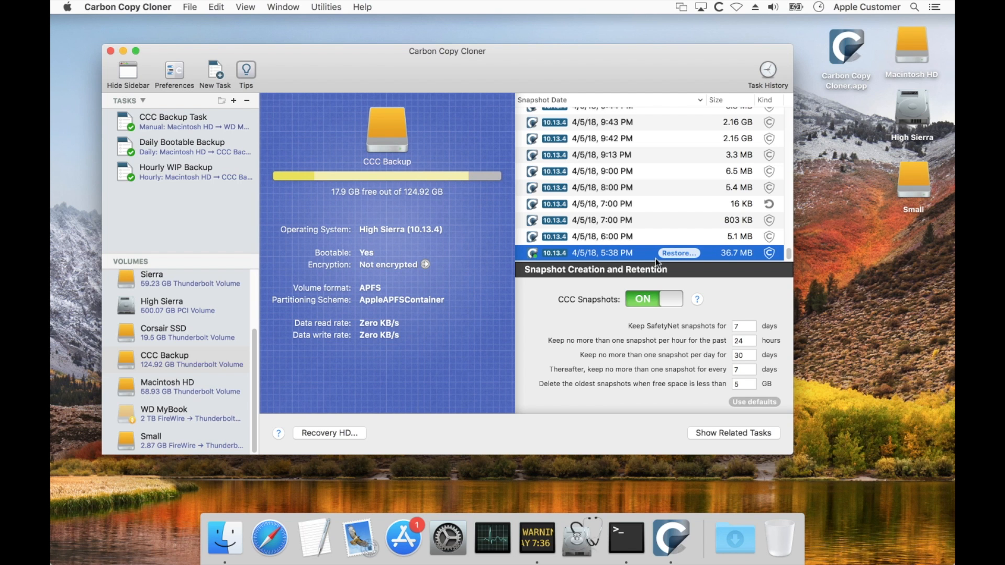
{"action": "mouse_move", "coordinate": [714, 243]}
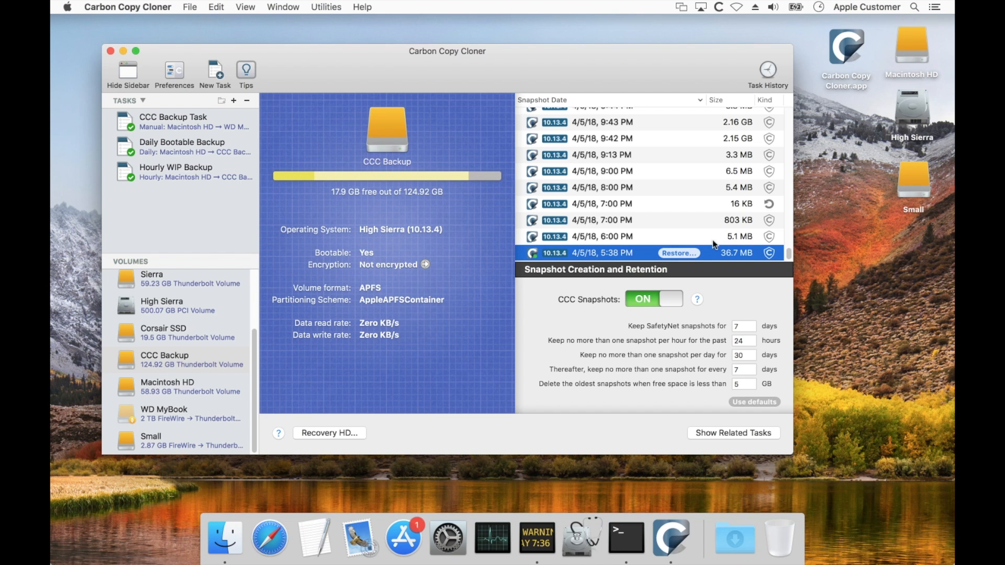
{"action": "mouse_move", "coordinate": [730, 275]}
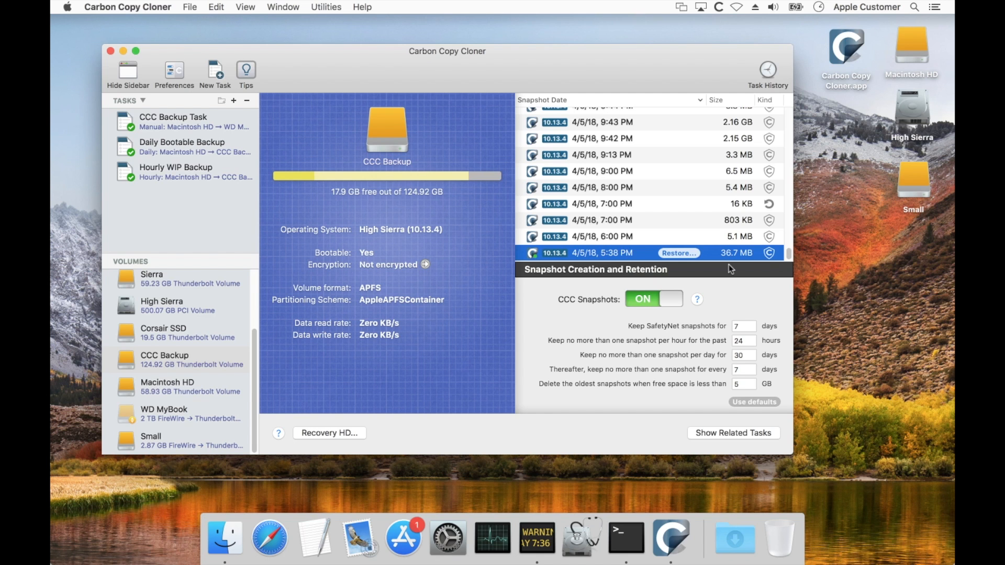
{"action": "mouse_move", "coordinate": [640, 238]}
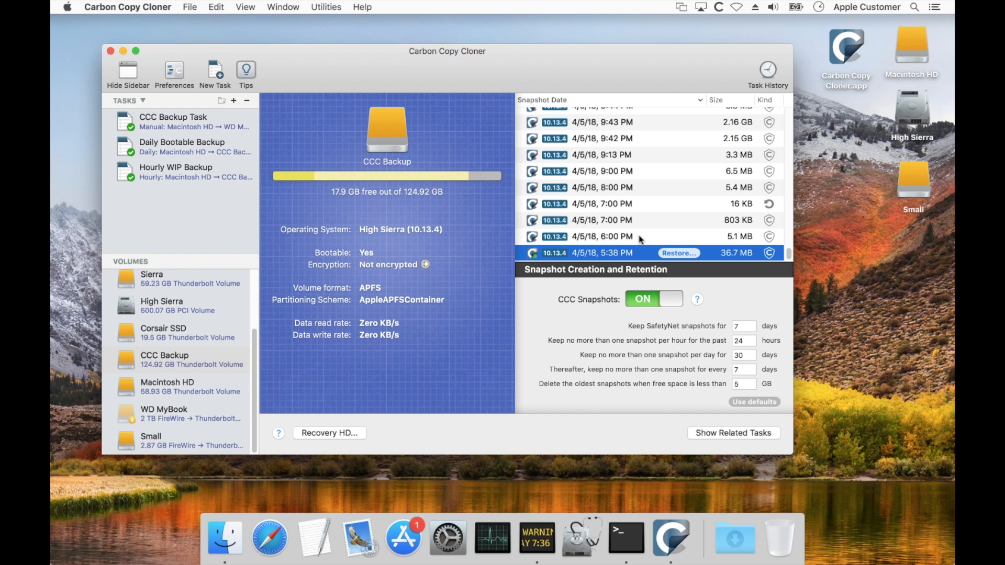
{"action": "mouse_move", "coordinate": [638, 247]}
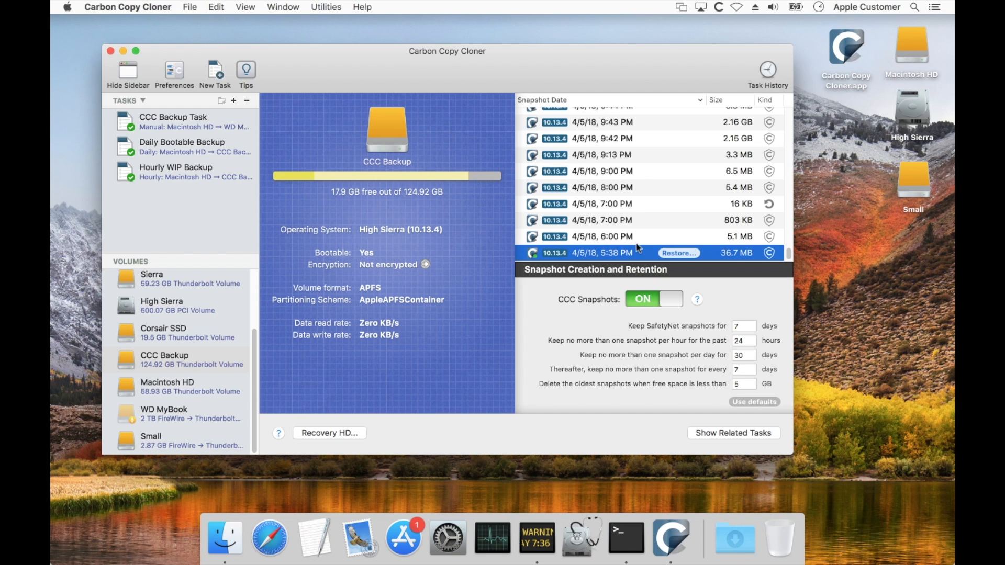
{"action": "mouse_move", "coordinate": [749, 258]}
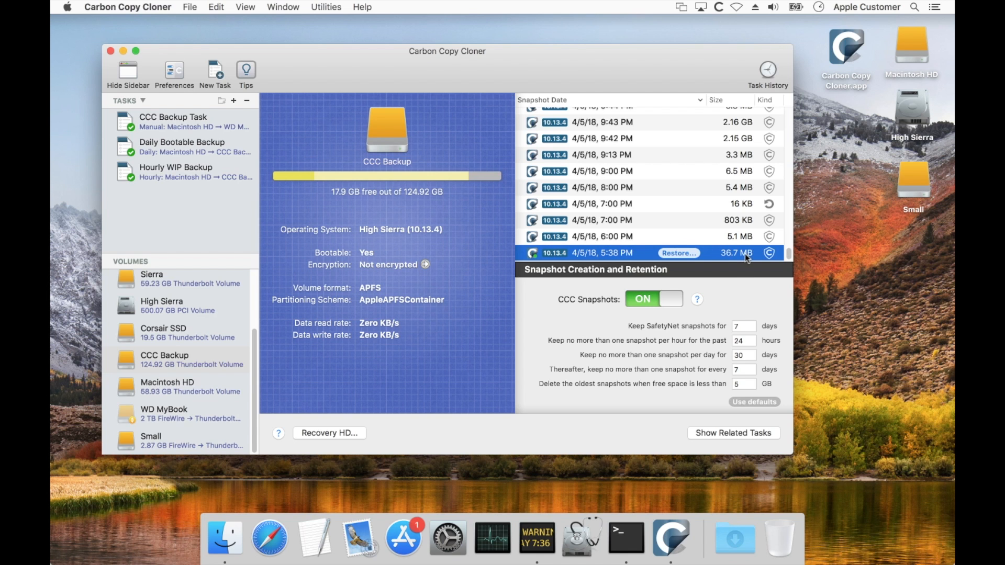
{"action": "mouse_move", "coordinate": [664, 245]}
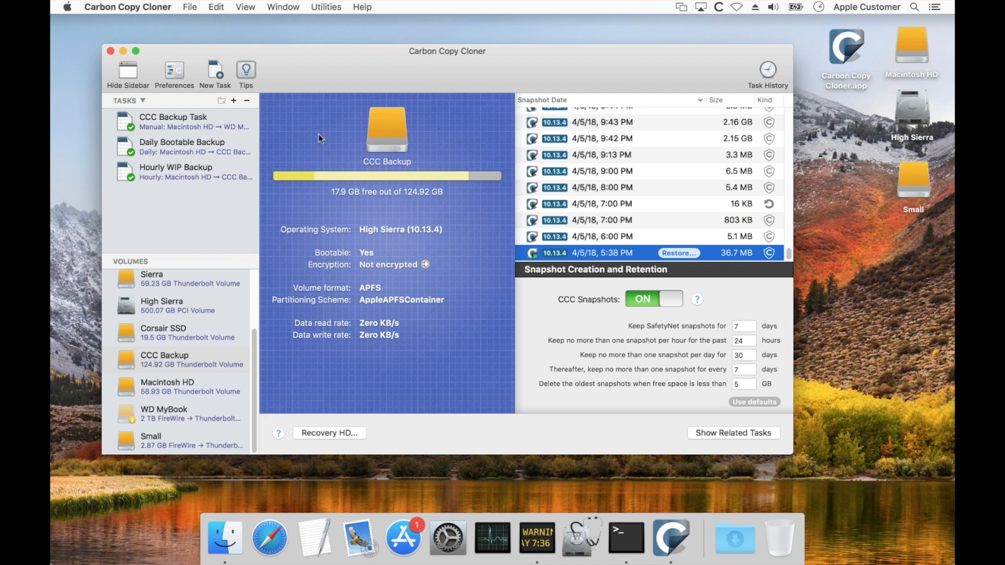
{"action": "mouse_move", "coordinate": [712, 254]}
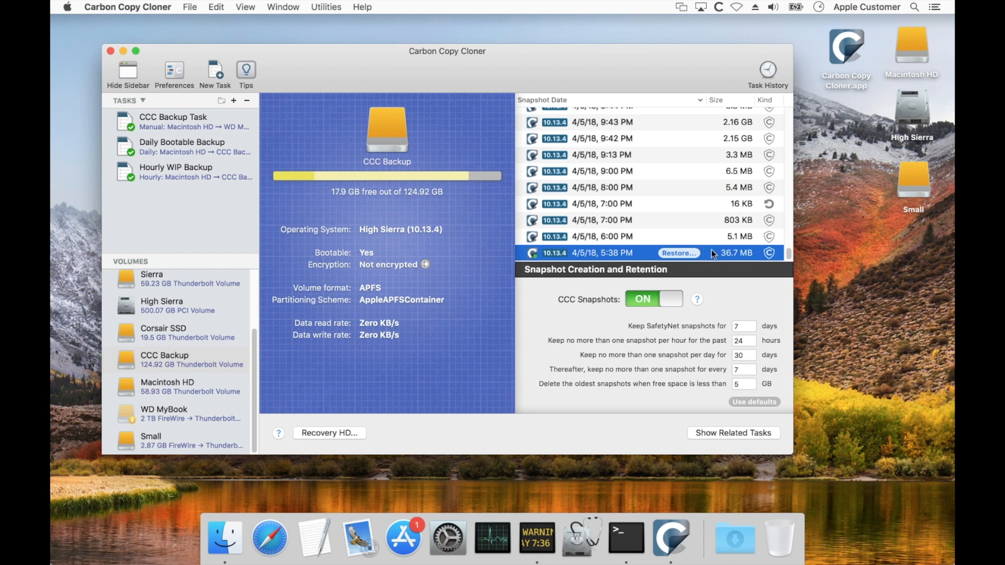
{"action": "mouse_move", "coordinate": [740, 140]}
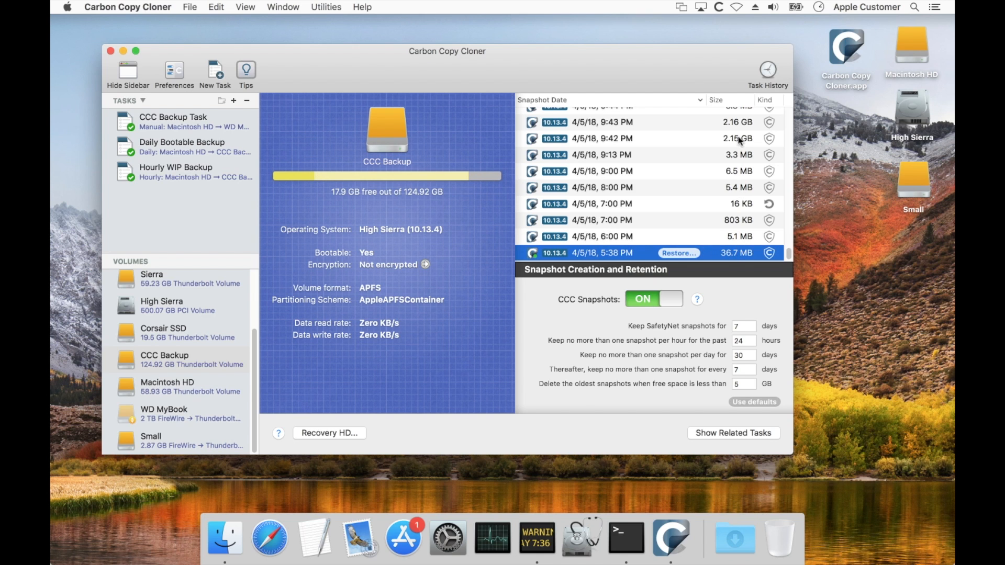
{"action": "mouse_move", "coordinate": [685, 216]}
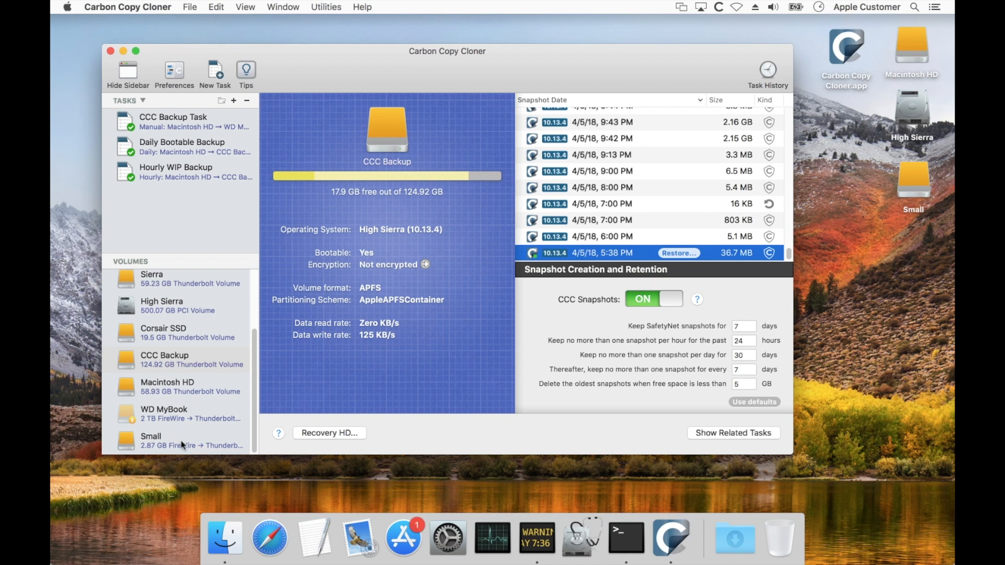
Show the Small volume with 1.39 GB free of 2.87 GB and its three snapshots.
{"action": "left_click", "coordinate": [178, 441]}
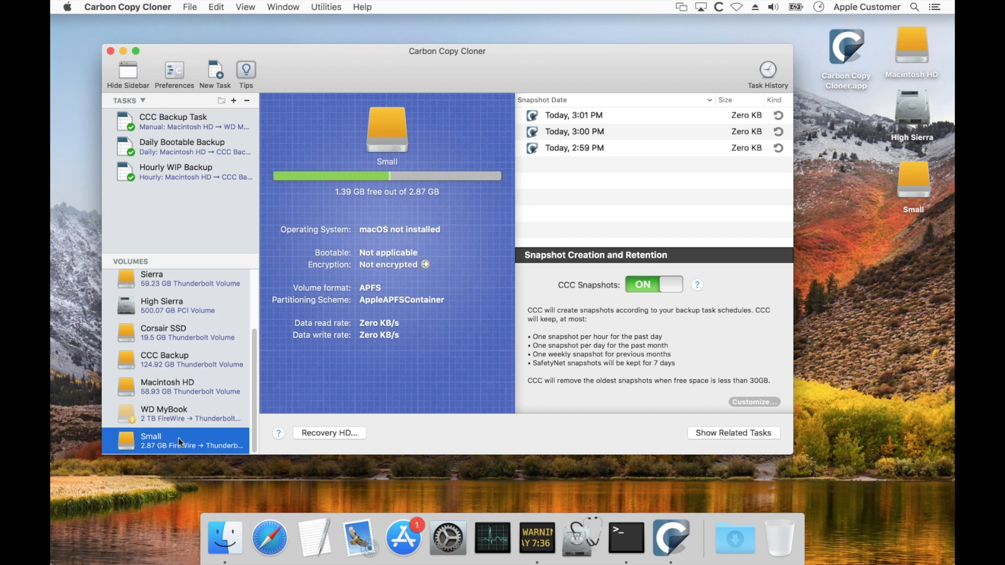
{"action": "mouse_move", "coordinate": [611, 212]}
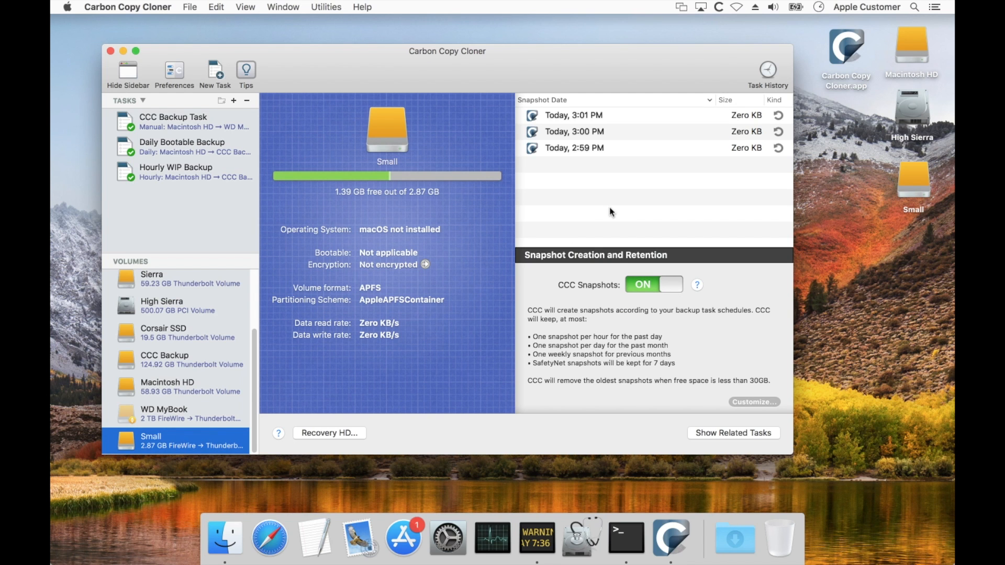
{"action": "mouse_move", "coordinate": [696, 196]}
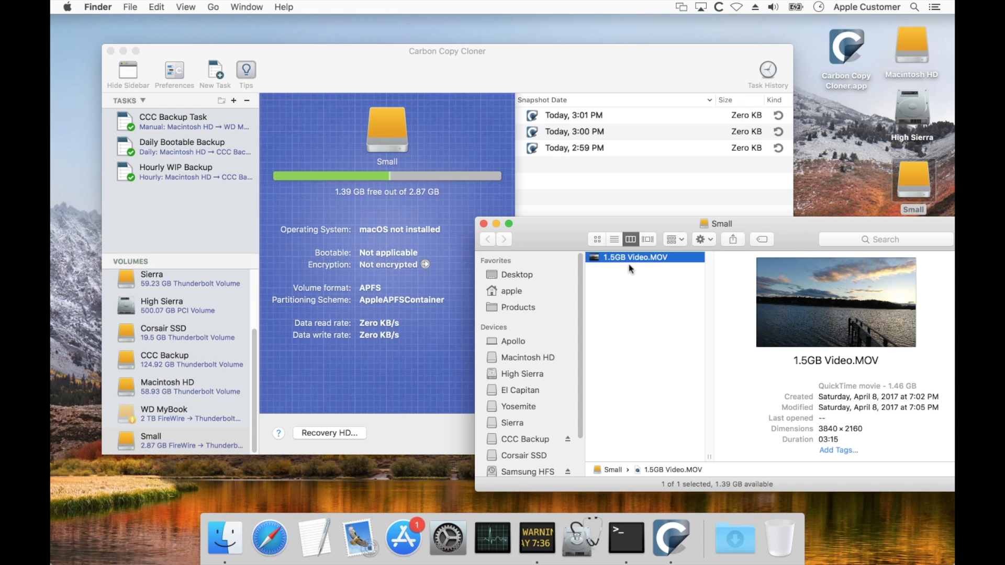
{"action": "mouse_move", "coordinate": [647, 306]}
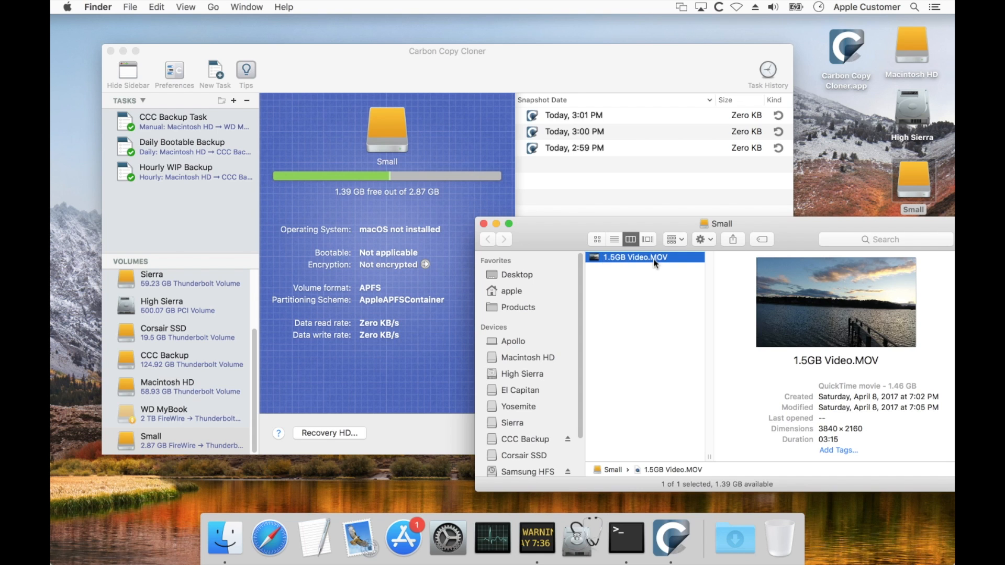
{"action": "mouse_move", "coordinate": [665, 307]}
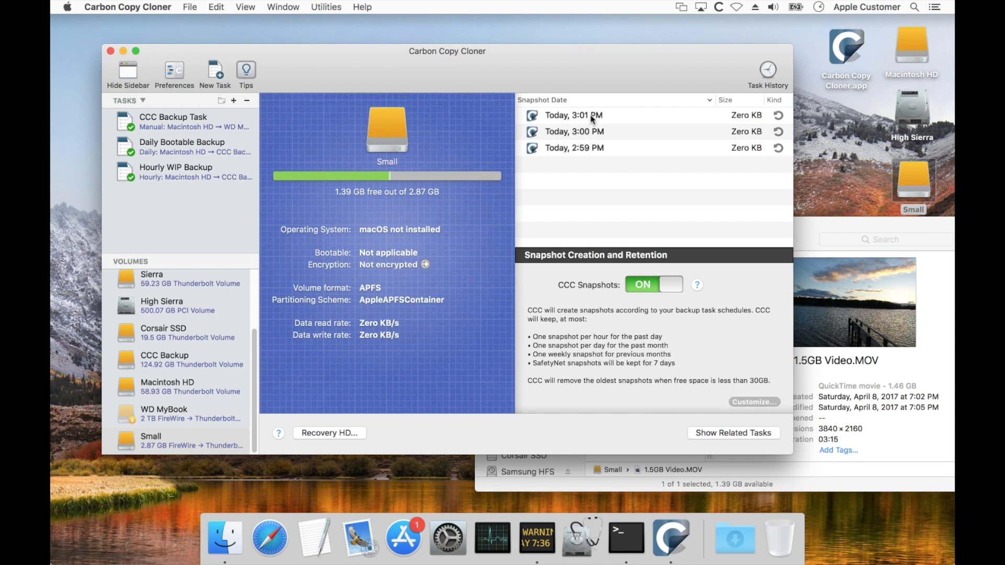
{"action": "mouse_move", "coordinate": [617, 162]}
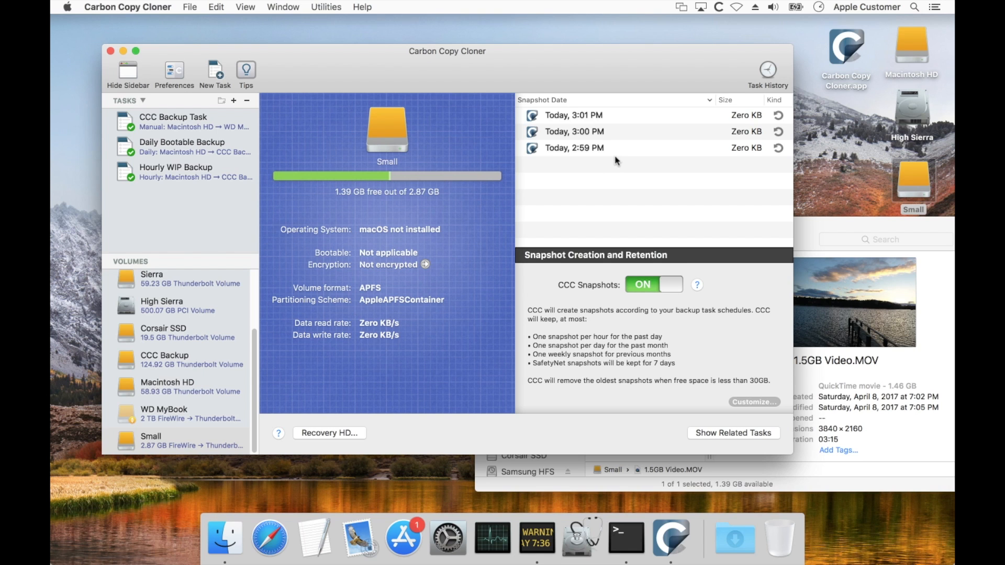
{"action": "mouse_move", "coordinate": [632, 171]}
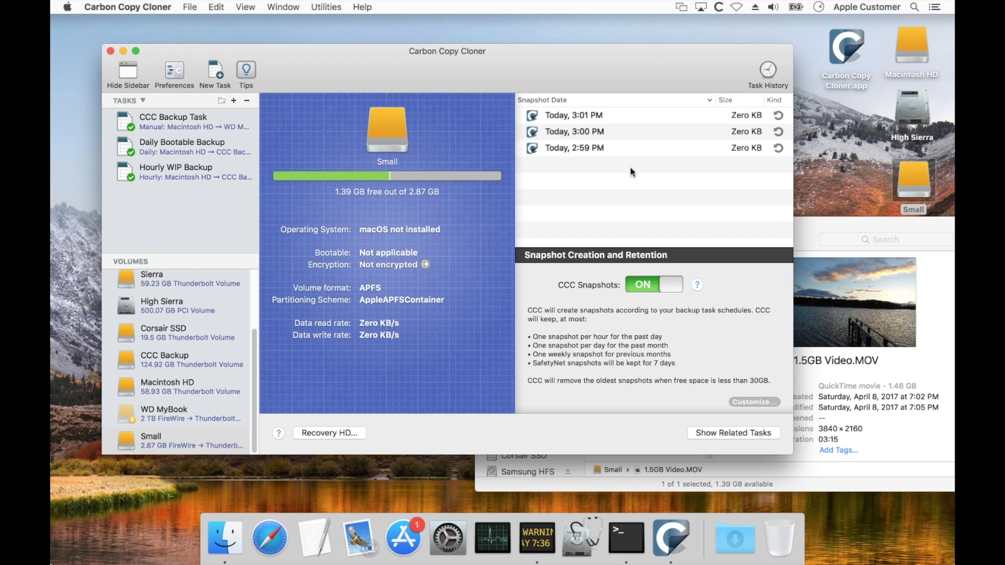
{"action": "mouse_move", "coordinate": [596, 151]}
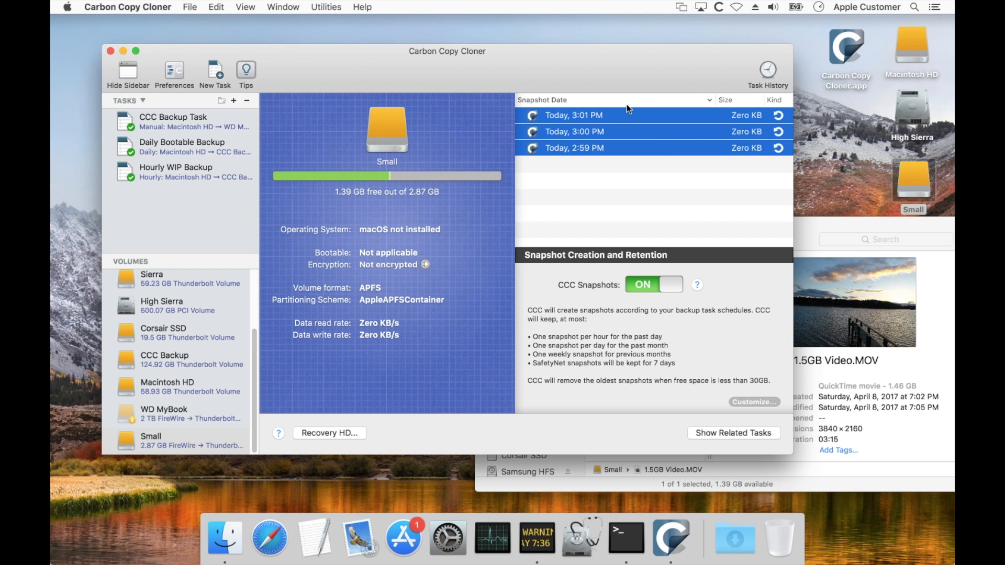
Bring up the context actions for the three selected Small snapshots.
{"action": "right_click", "coordinate": [636, 132]}
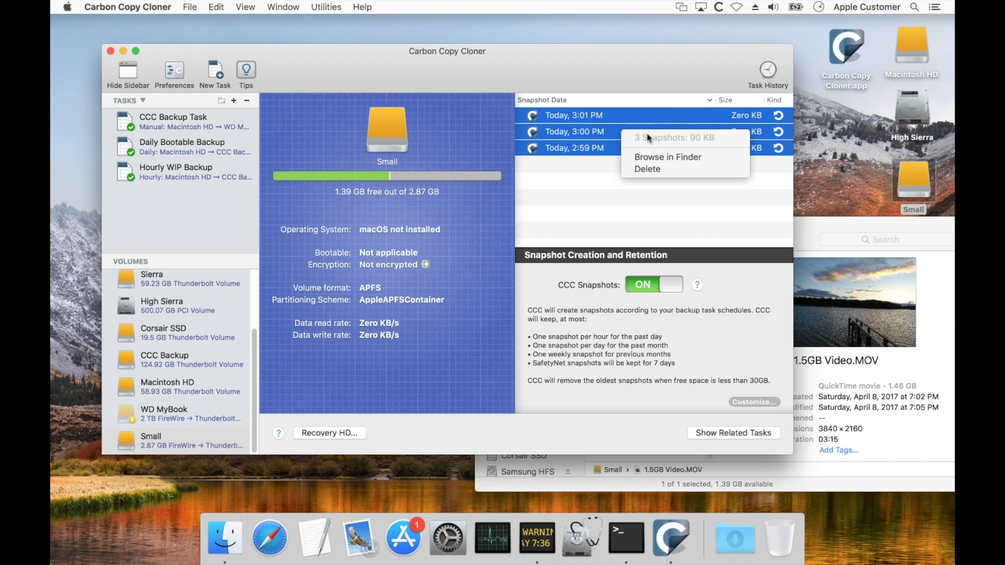
{"action": "mouse_move", "coordinate": [722, 149]}
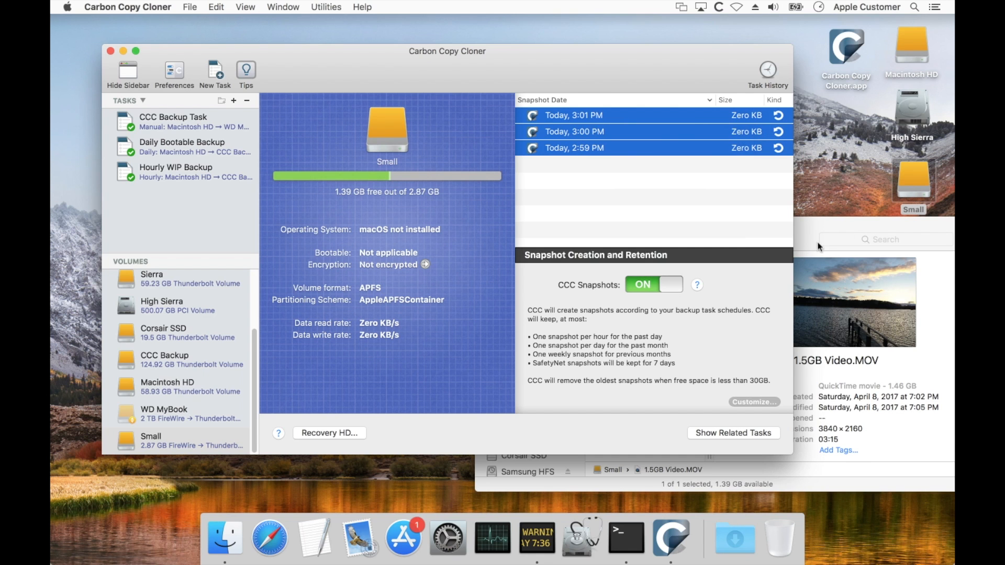
Close the Finder window of the Small volume.
{"action": "left_click", "coordinate": [593, 149]}
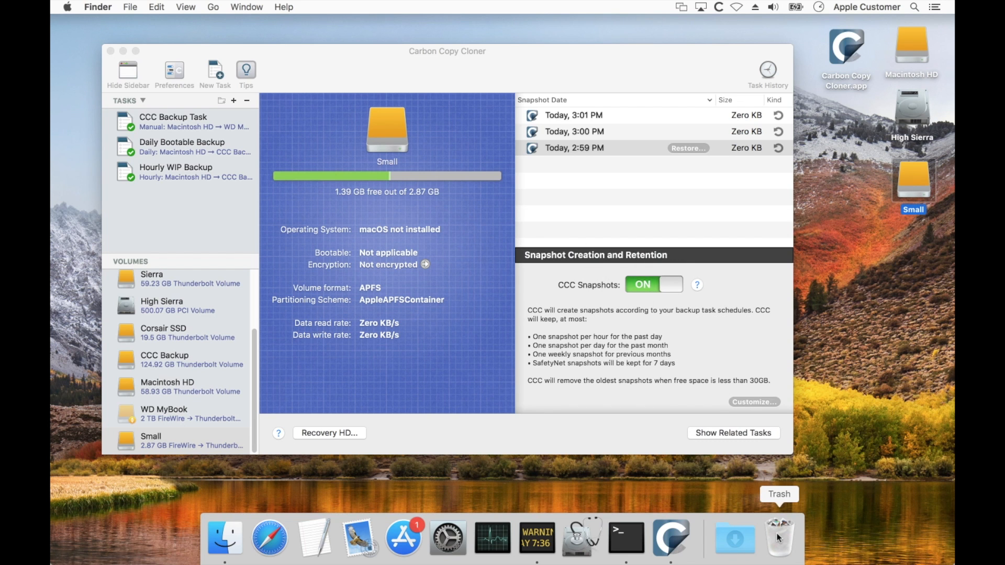
{"action": "mouse_move", "coordinate": [367, 182]}
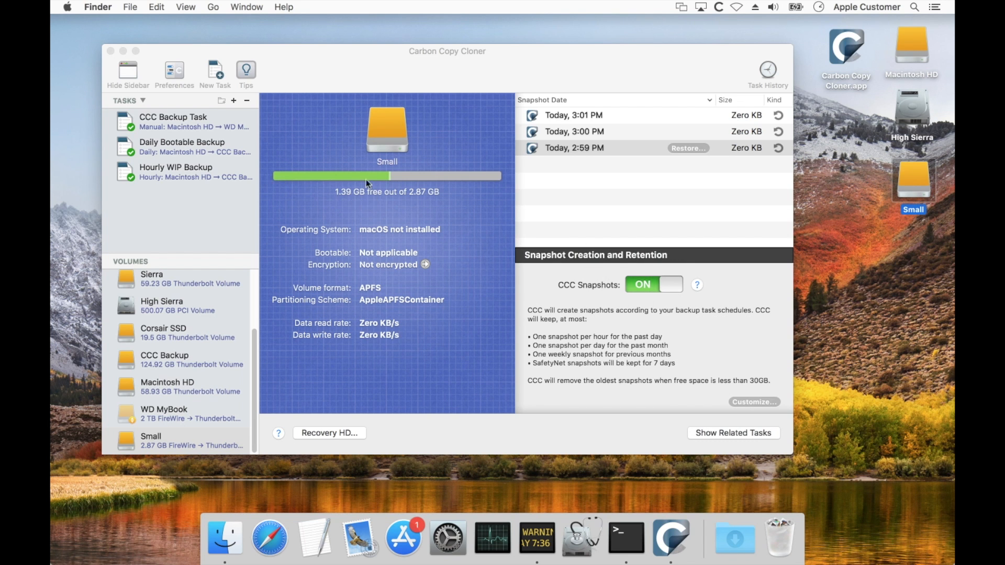
{"action": "mouse_move", "coordinate": [408, 151]}
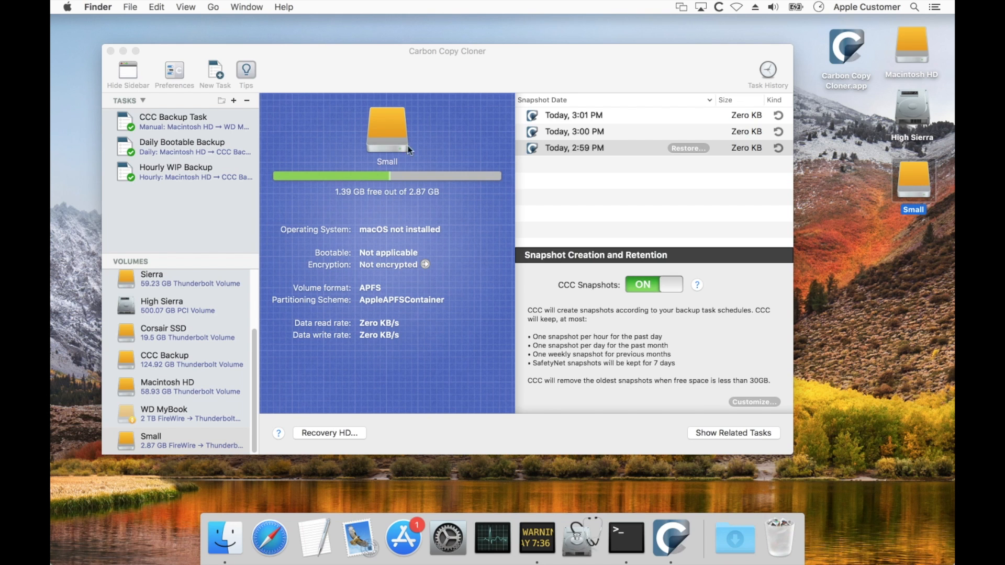
{"action": "mouse_move", "coordinate": [779, 542]}
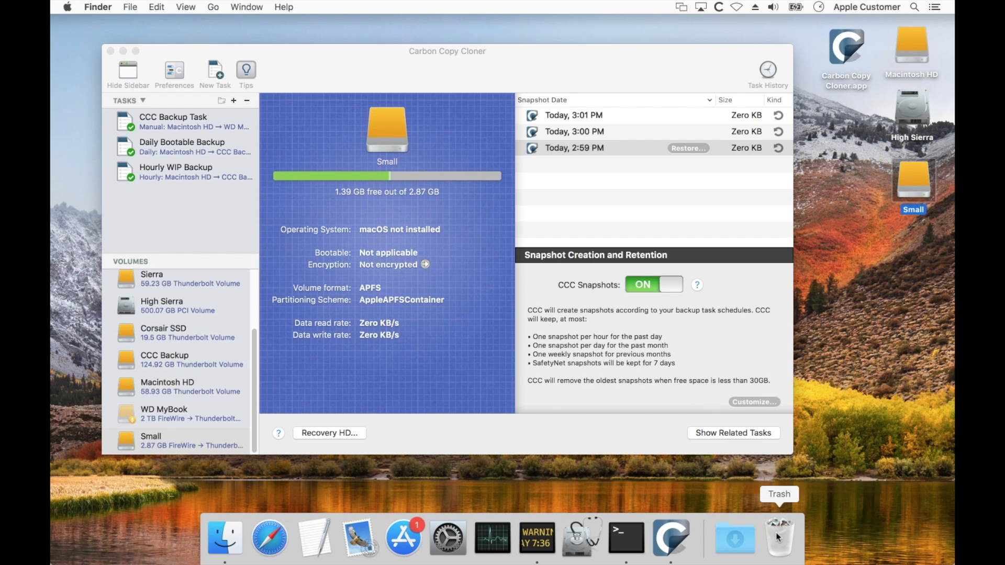
{"action": "mouse_move", "coordinate": [781, 498]}
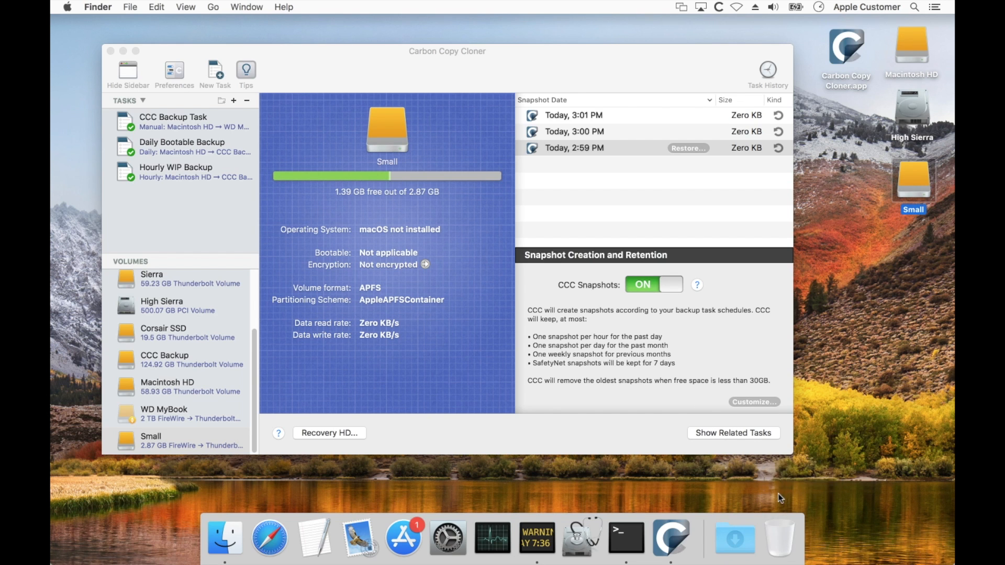
{"action": "mouse_move", "coordinate": [391, 215]}
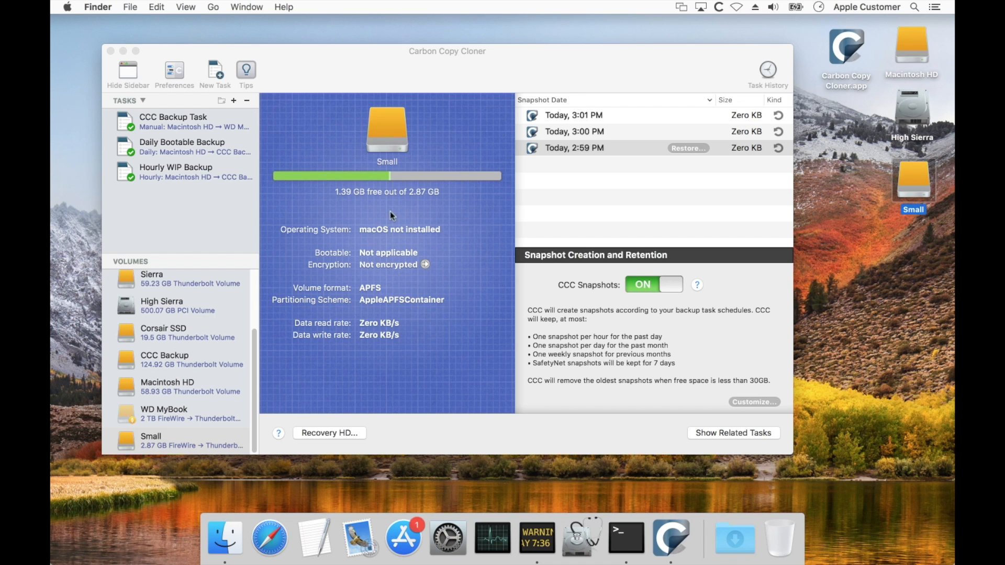
{"action": "mouse_move", "coordinate": [511, 127]}
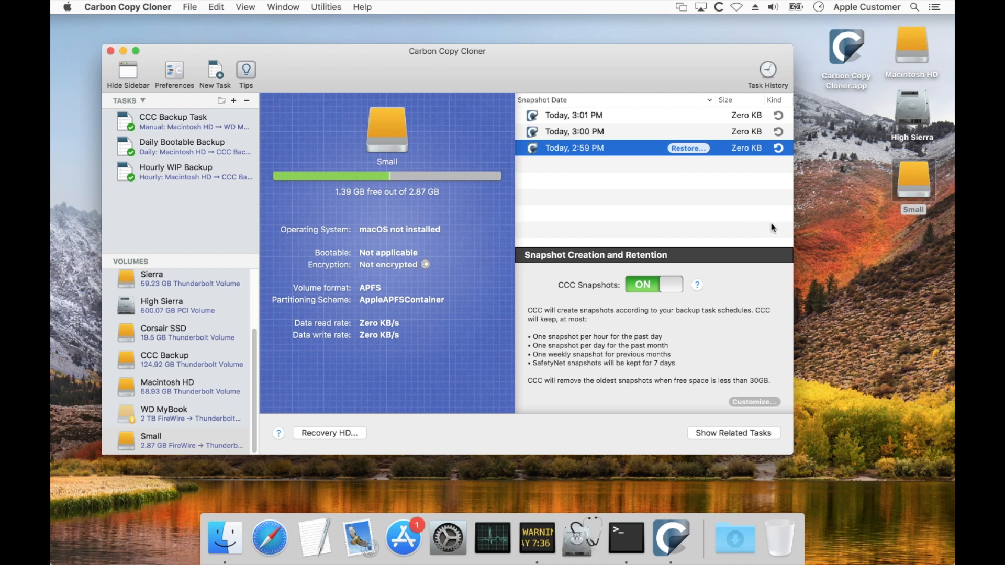
{"action": "mouse_move", "coordinate": [608, 200]}
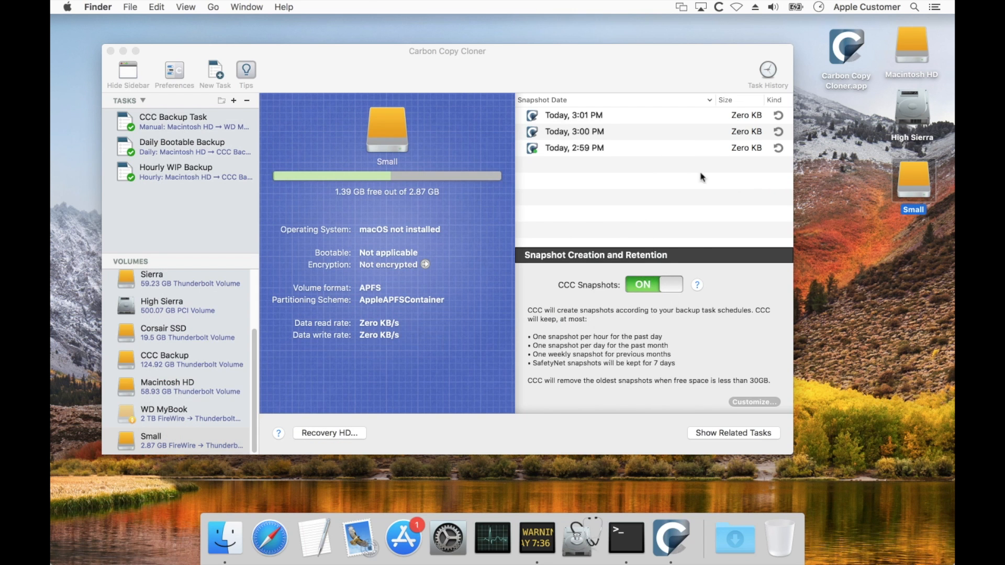
Select the 2:59 PM snapshot and bring up its delete action.
{"action": "left_click", "coordinate": [574, 149]}
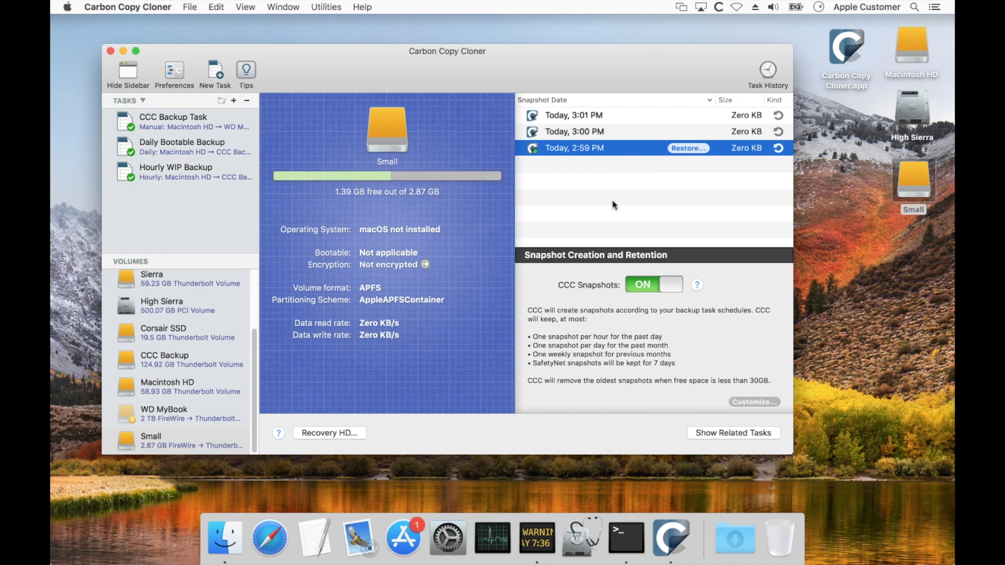
{"action": "mouse_move", "coordinate": [731, 134]}
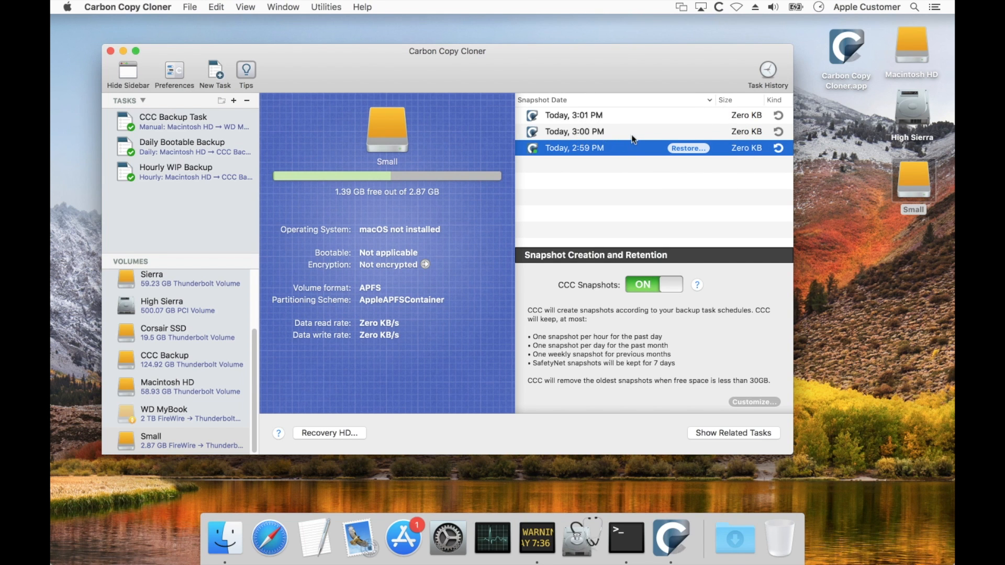
{"action": "mouse_move", "coordinate": [602, 134]}
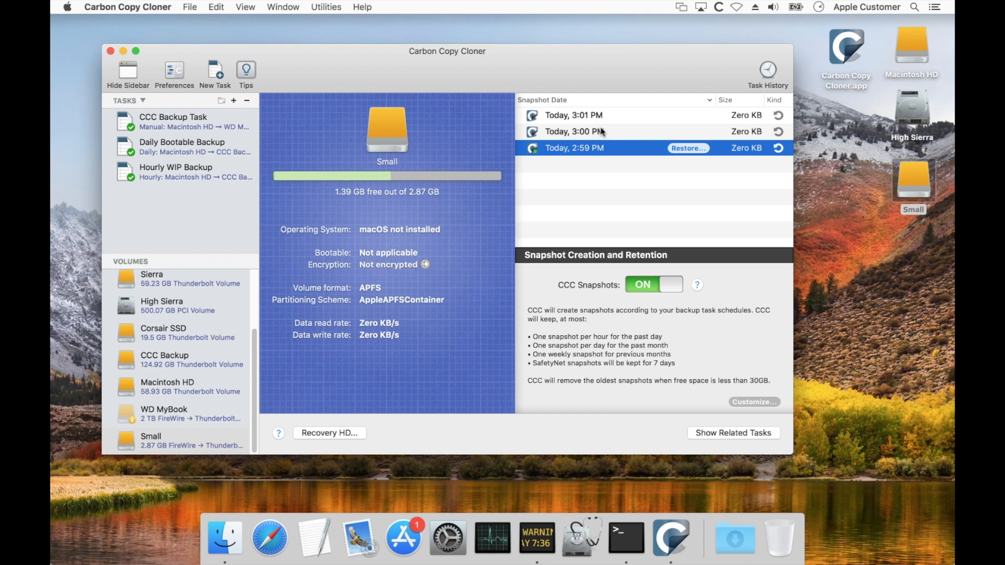
{"action": "mouse_move", "coordinate": [597, 162]}
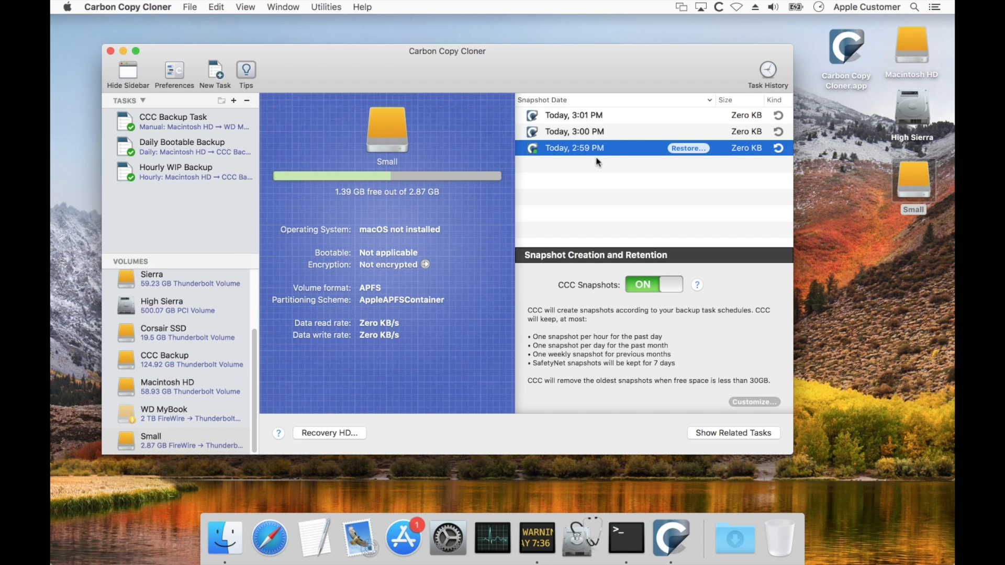
{"action": "mouse_move", "coordinate": [589, 155]}
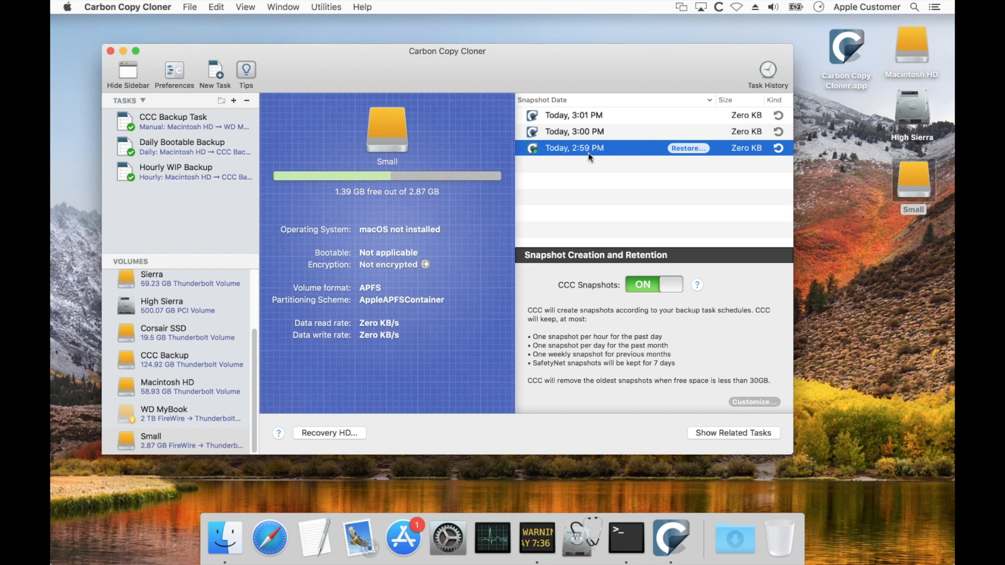
{"action": "mouse_move", "coordinate": [617, 155]}
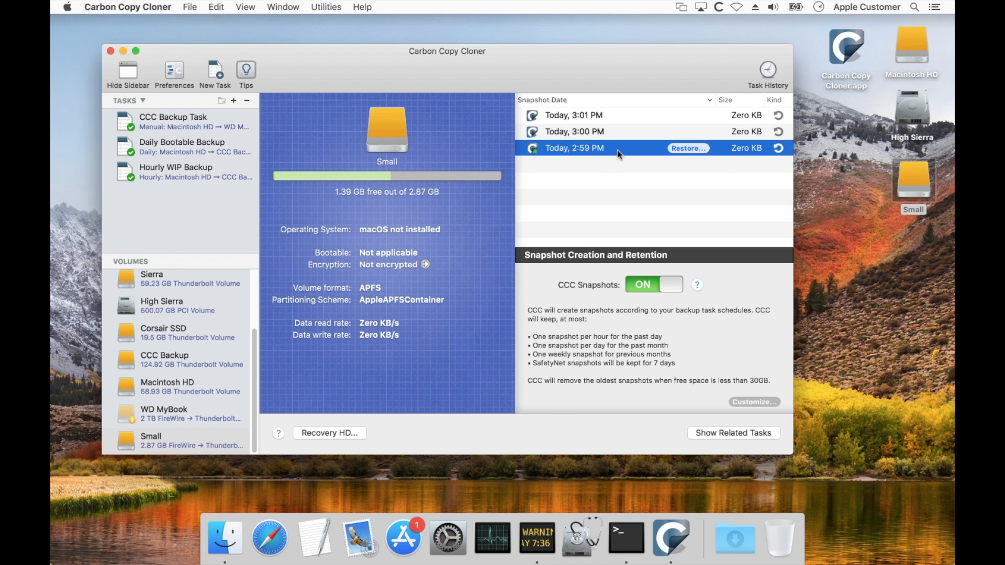
{"action": "right_click", "coordinate": [620, 155]}
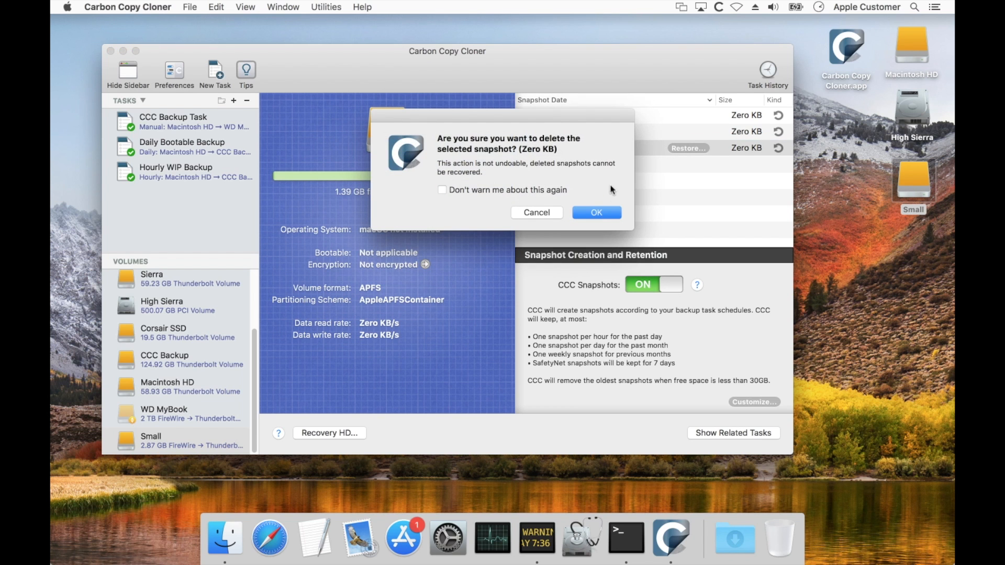
{"action": "mouse_move", "coordinate": [602, 230]}
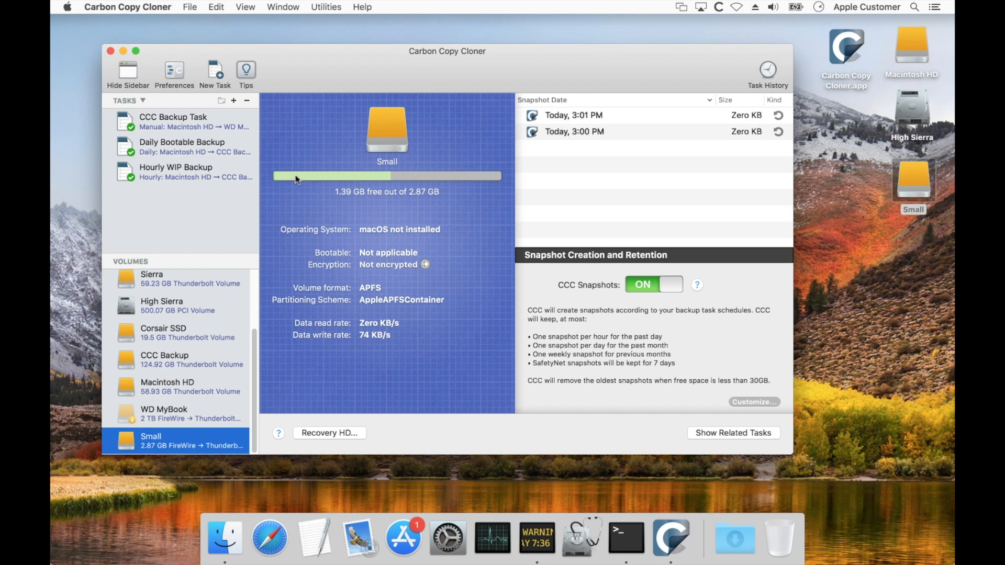
{"action": "mouse_move", "coordinate": [295, 179]}
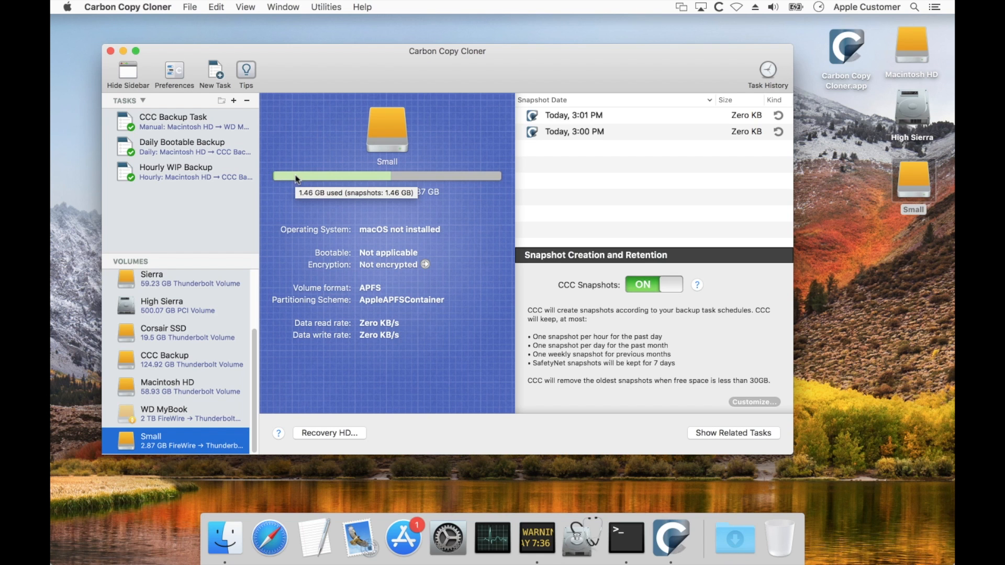
{"action": "mouse_move", "coordinate": [554, 197]}
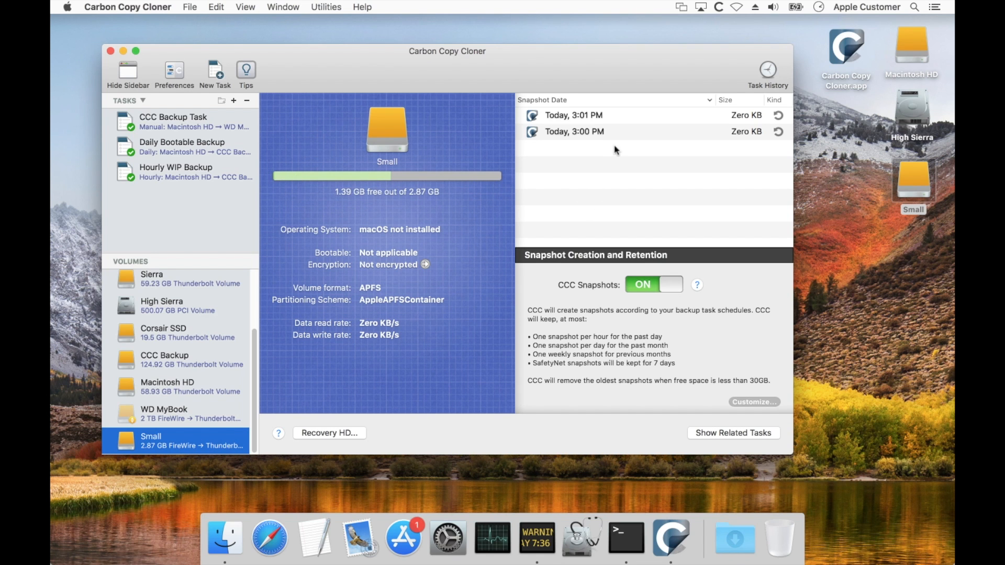
Delete the 3:00 PM snapshot, leaving only the 3:01 PM one on Small.
{"action": "left_click", "coordinate": [574, 115]}
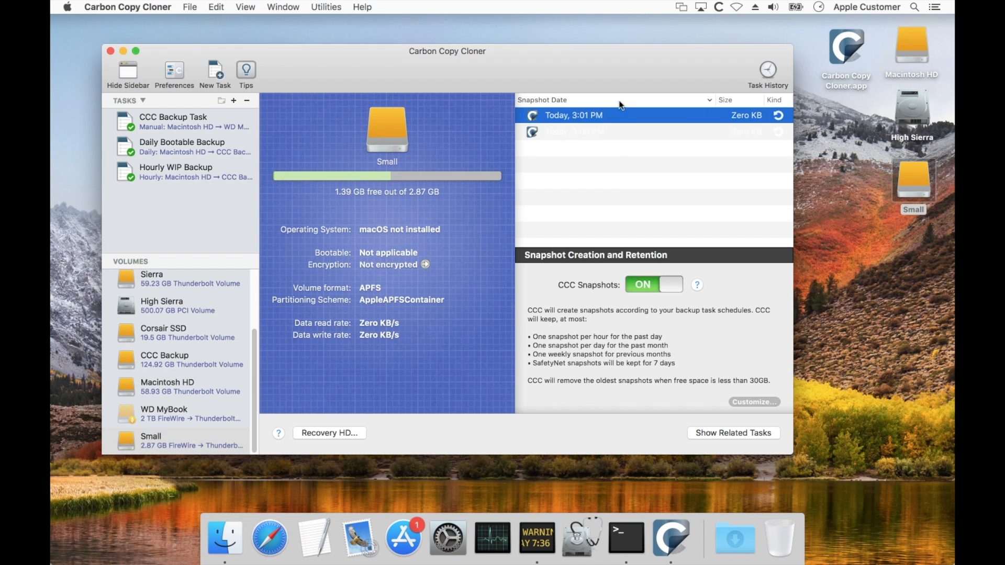
{"action": "right_click", "coordinate": [584, 120]}
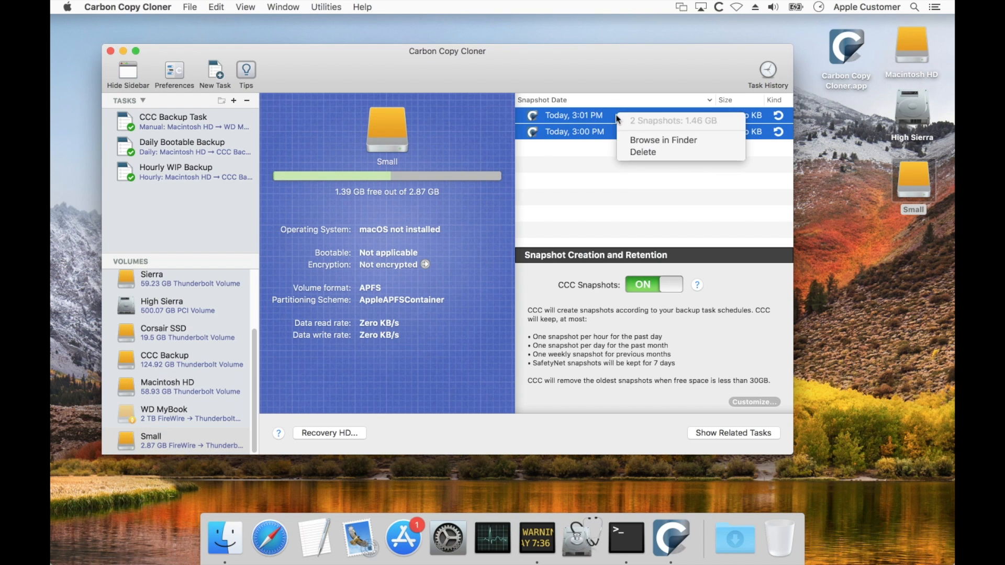
{"action": "mouse_move", "coordinate": [702, 130]}
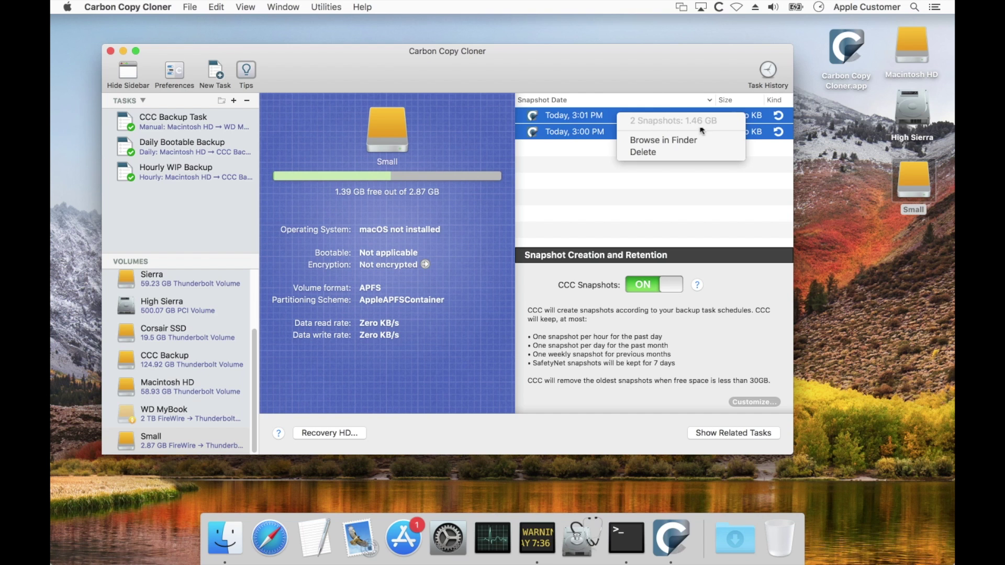
{"action": "mouse_move", "coordinate": [706, 127]}
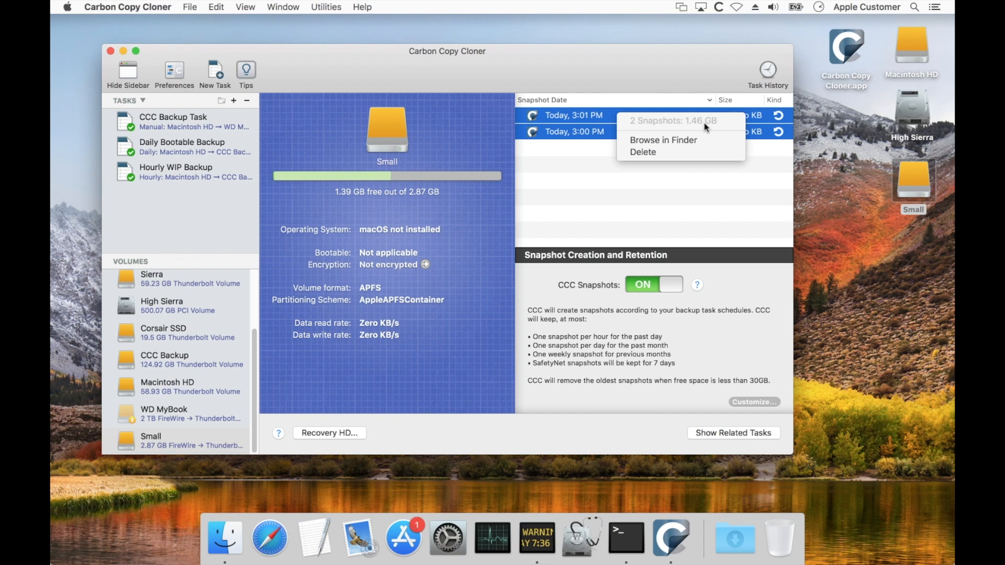
{"action": "mouse_move", "coordinate": [696, 127]}
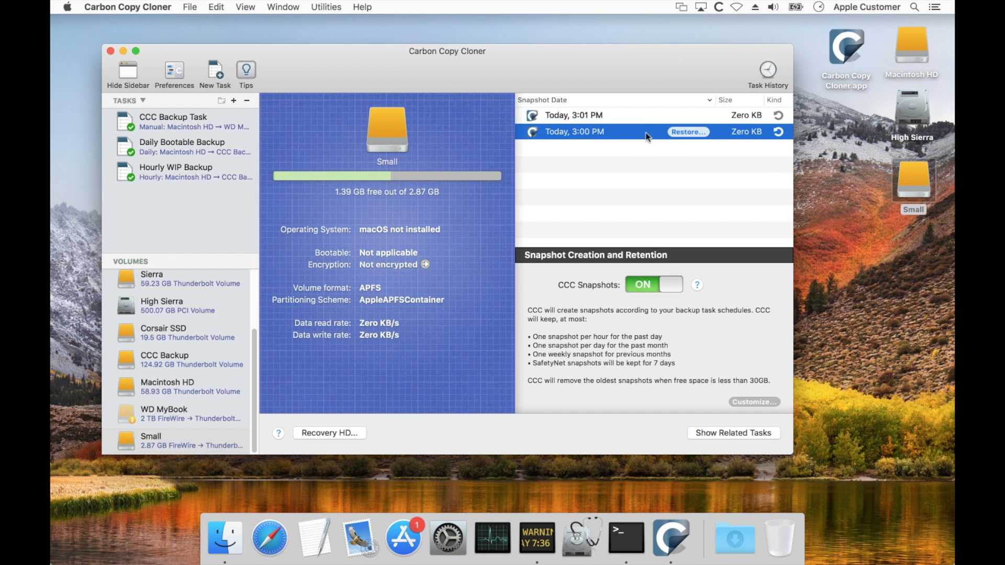
{"action": "mouse_move", "coordinate": [602, 122]}
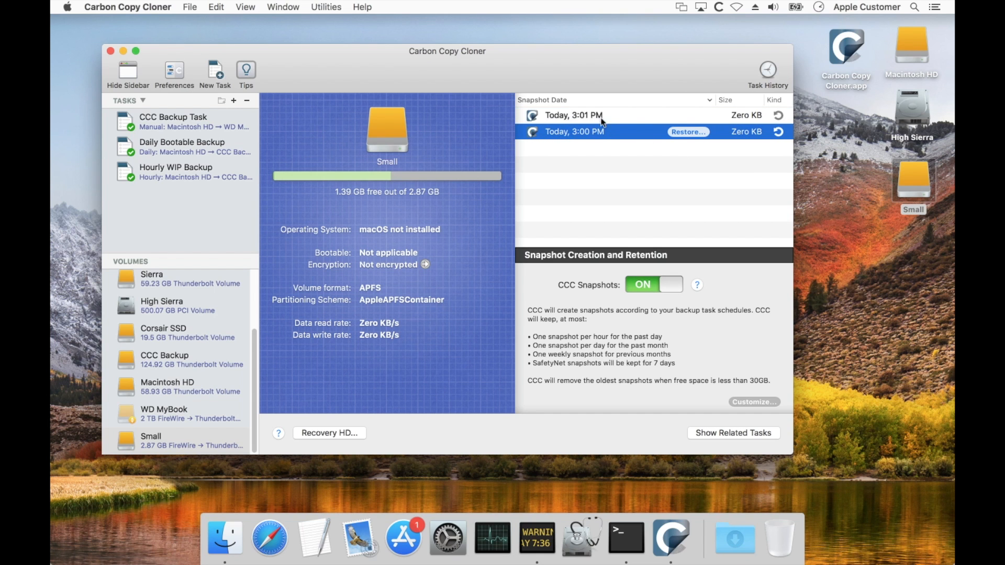
{"action": "mouse_move", "coordinate": [593, 135]}
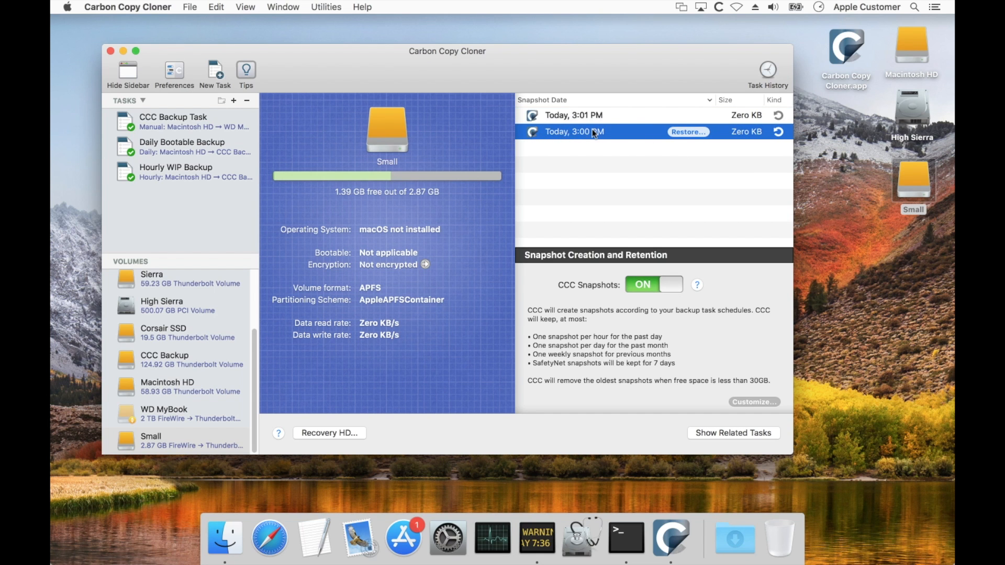
{"action": "mouse_move", "coordinate": [647, 177]}
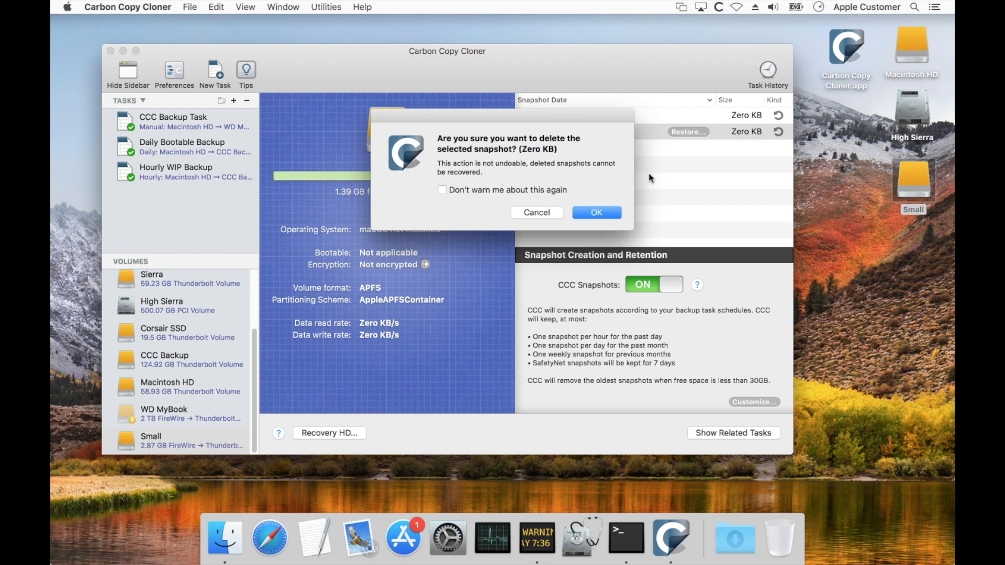
{"action": "left_click", "coordinate": [595, 212]}
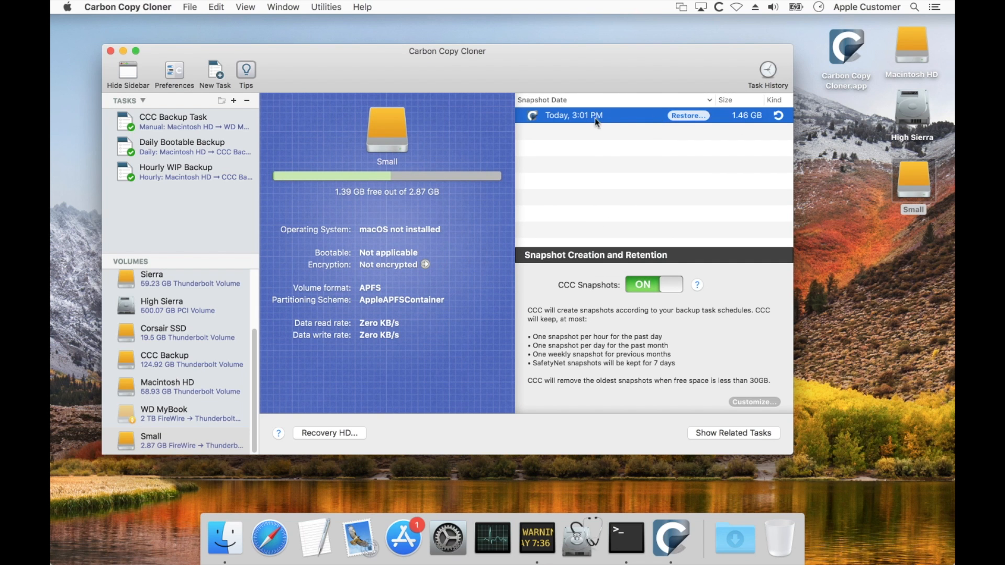
{"action": "mouse_move", "coordinate": [570, 126]}
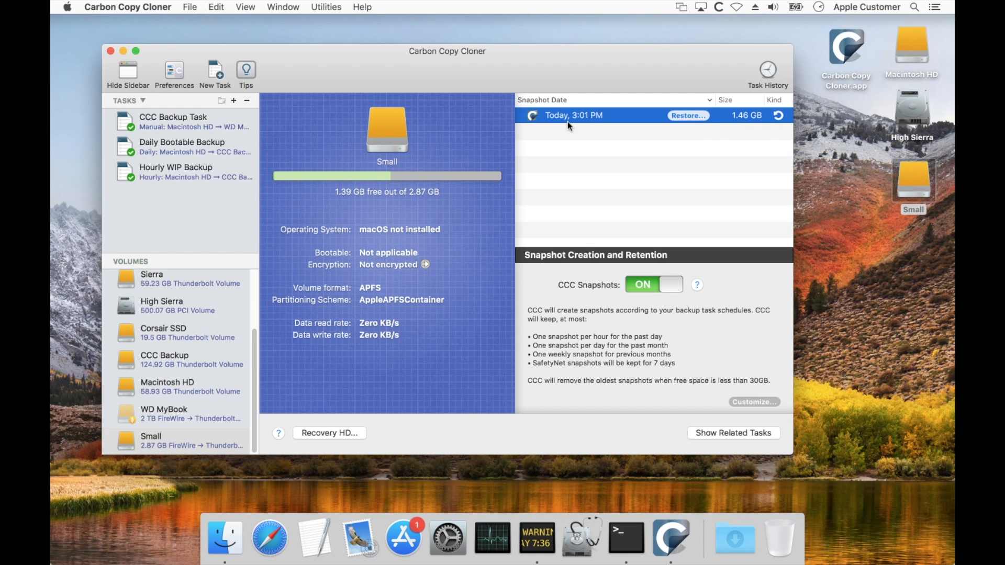
{"action": "mouse_move", "coordinate": [571, 124]}
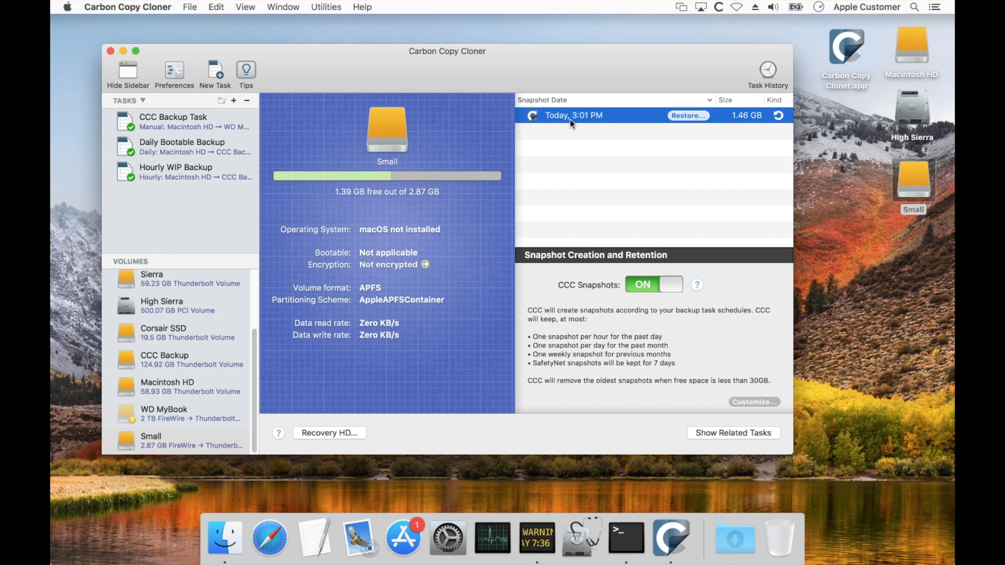
{"action": "mouse_move", "coordinate": [576, 119]}
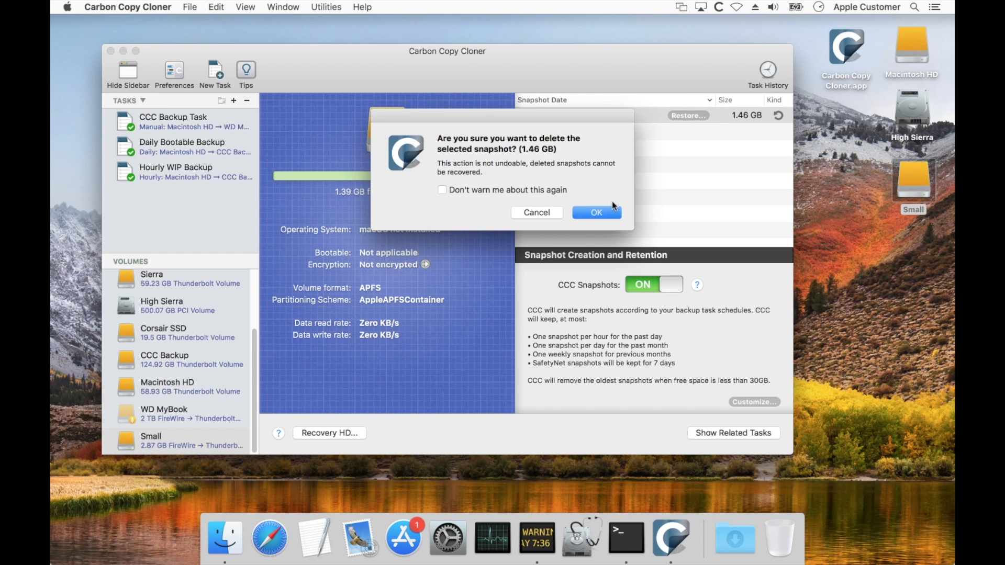
Confirm deleting the last 1.46 GB snapshot from Small.
{"action": "left_click", "coordinate": [596, 212]}
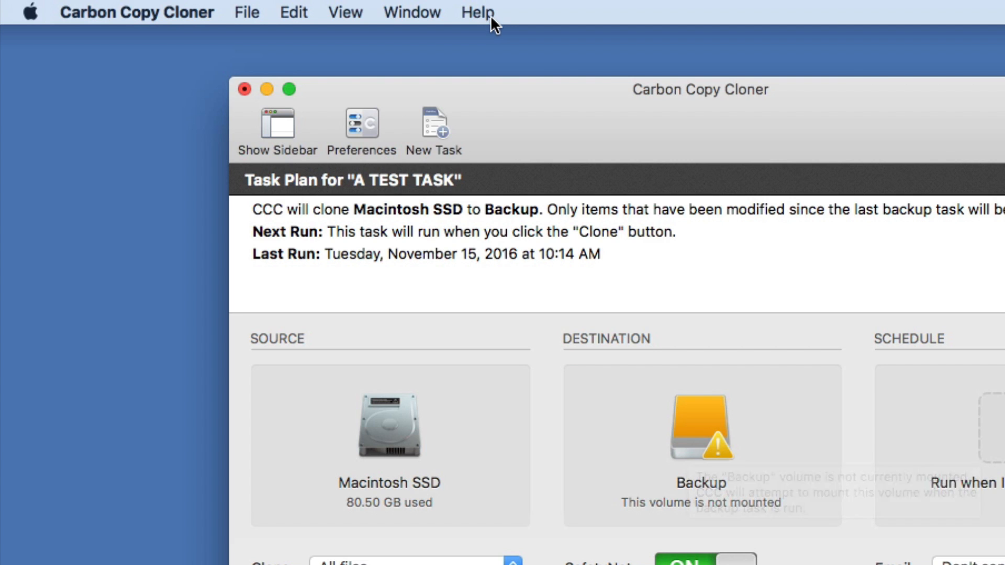
{"action": "left_click", "coordinate": [478, 12]}
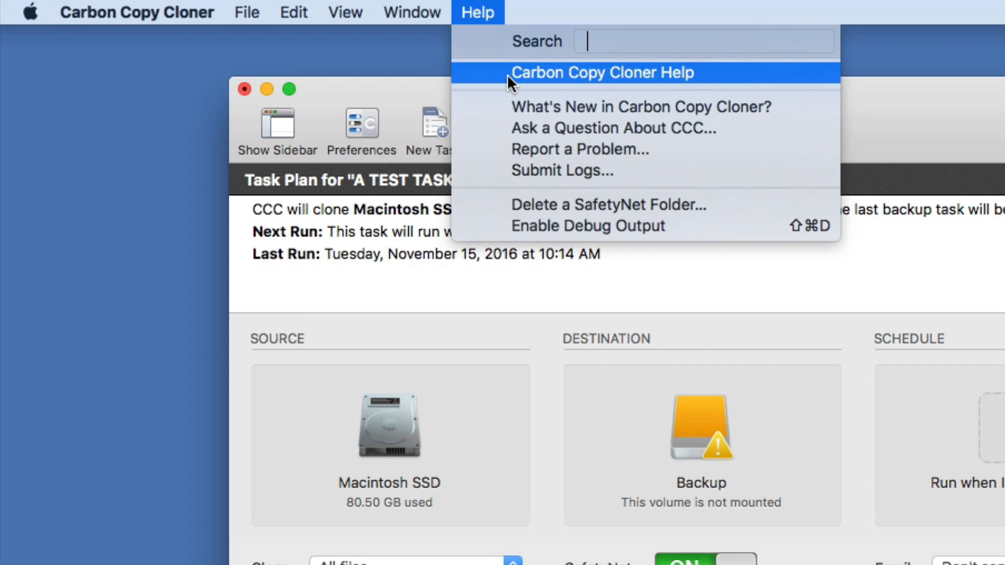
{"action": "left_click", "coordinate": [603, 73]}
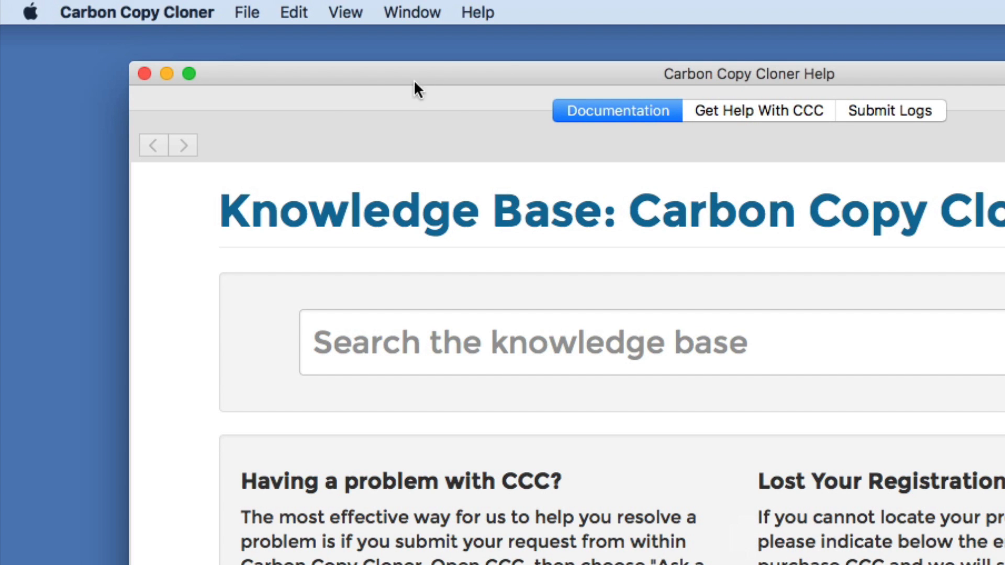
{"action": "type", "text": "re"}
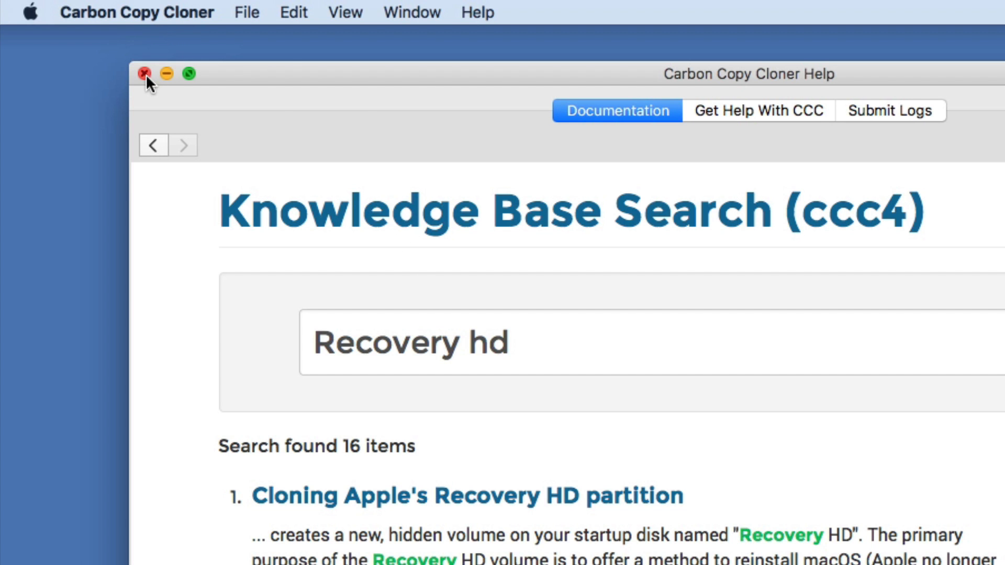
{"action": "left_click", "coordinate": [477, 11]}
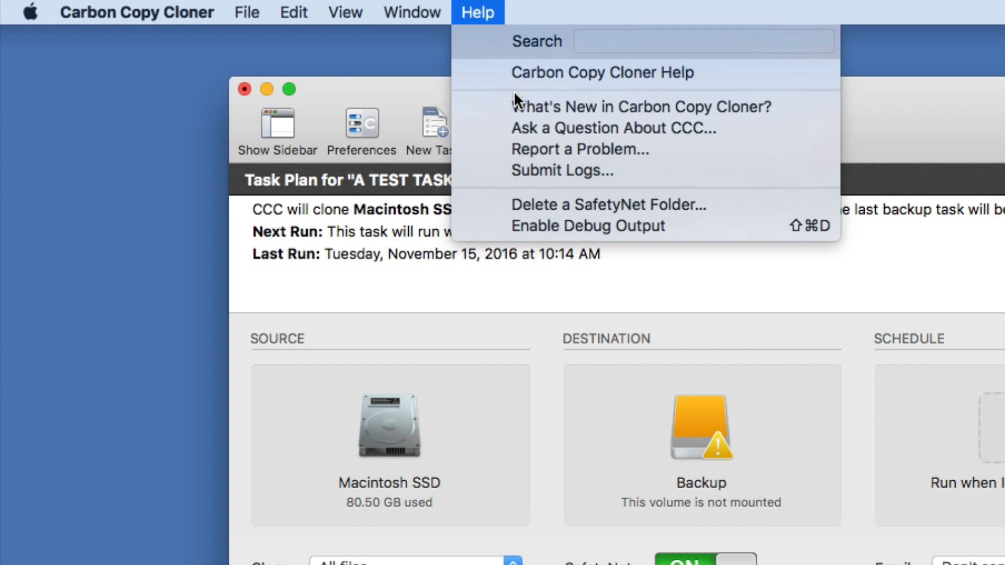